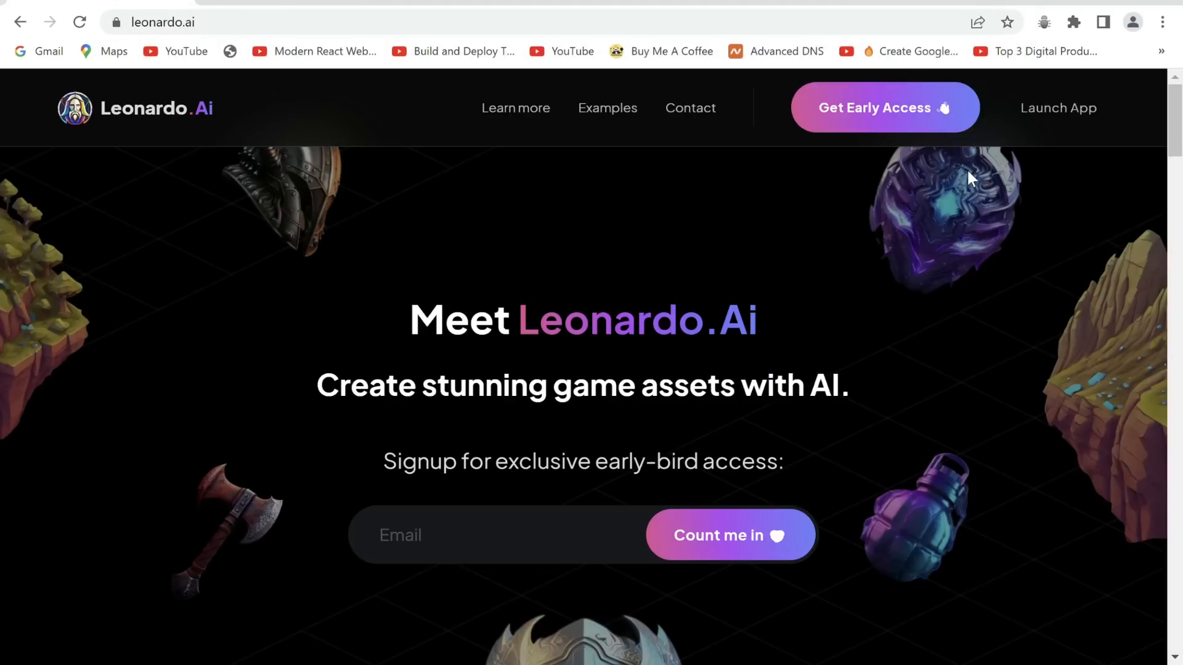
mouse_move(1043, 116)
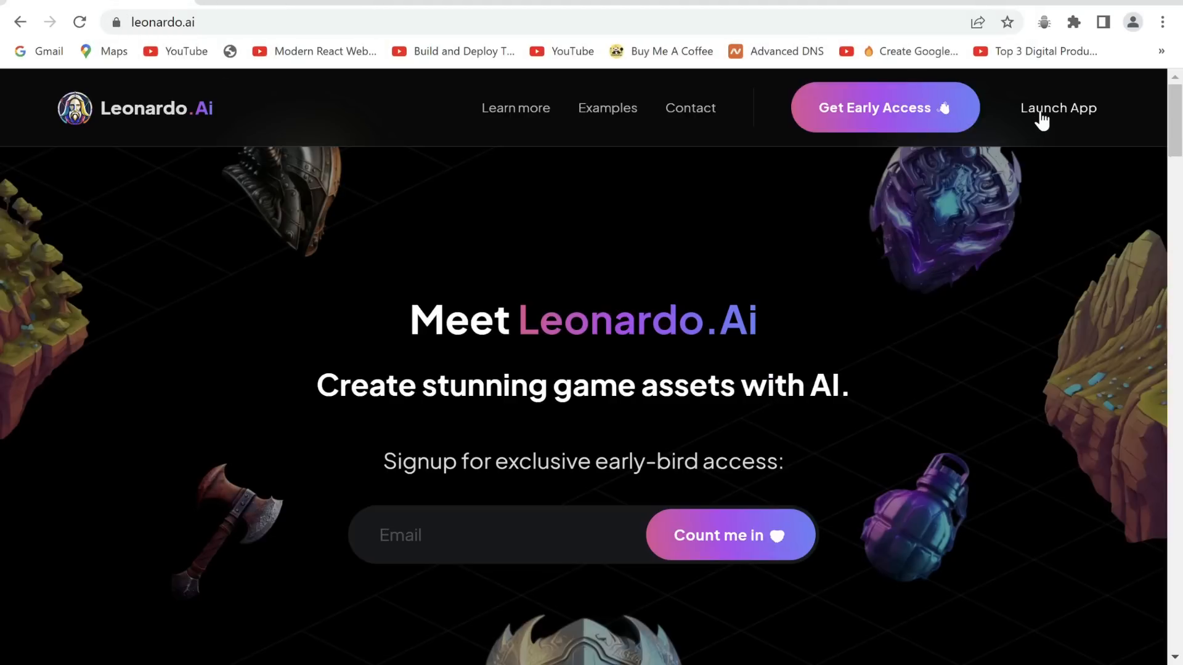
- Launch the Leonardo.Ai app from the landing page
left_click(1058, 108)
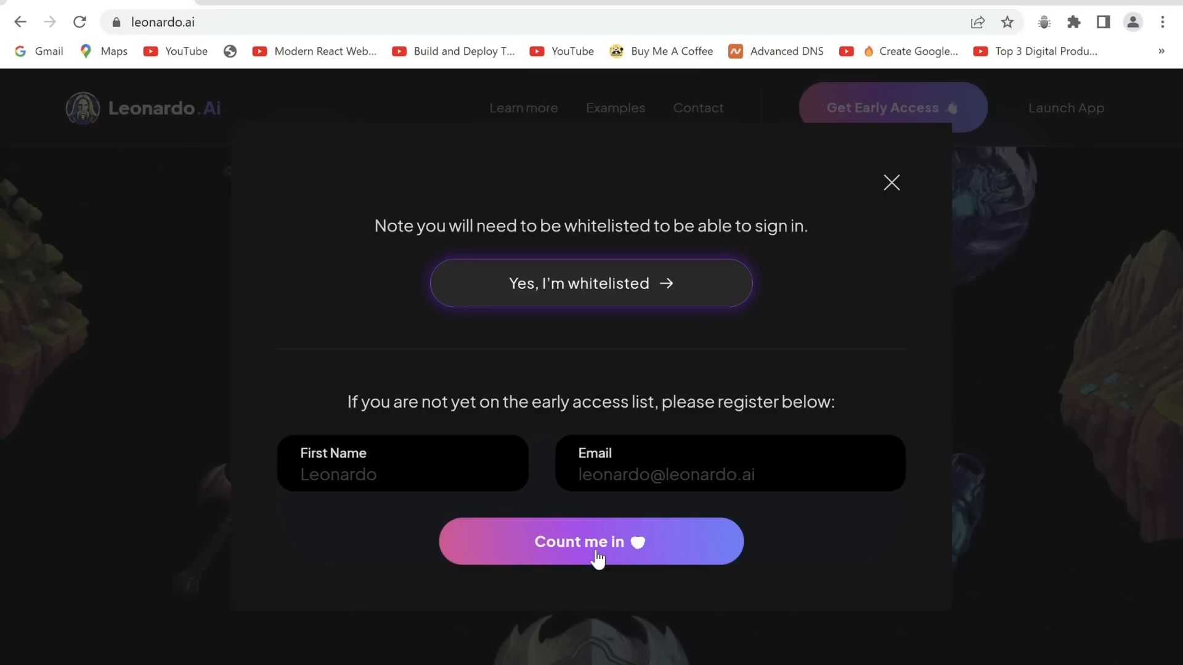
mouse_move(589, 554)
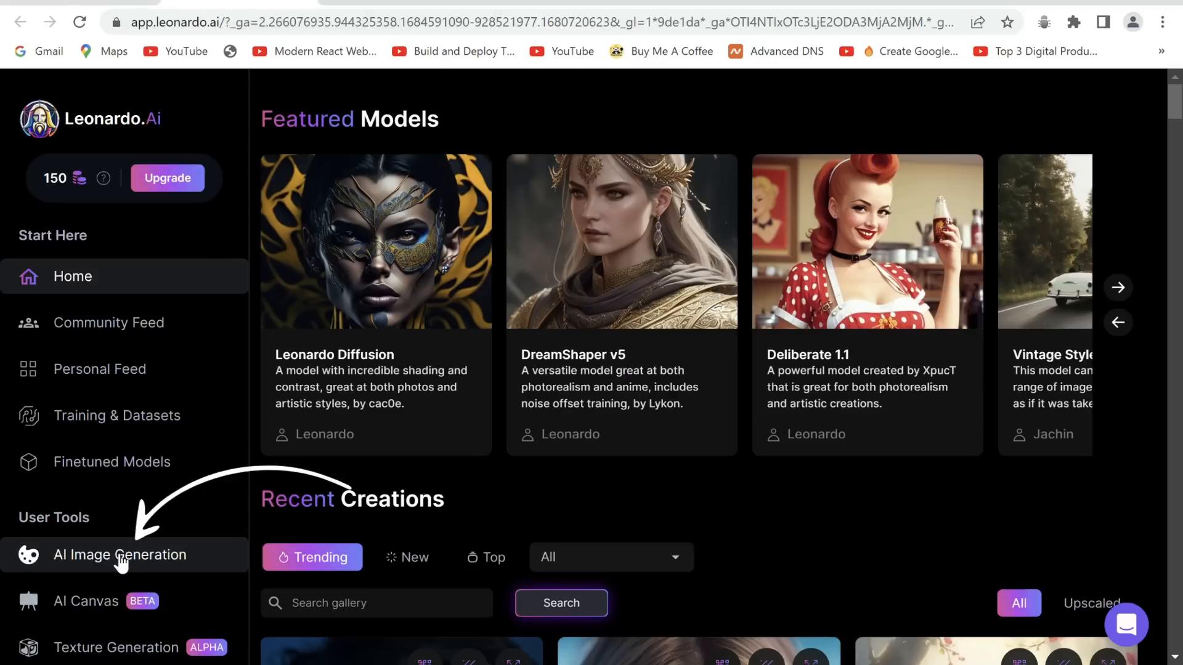
- Generate an 'animated pixar style park background, maximum quality, high-quality drawing, clipart' image
left_click(121, 555)
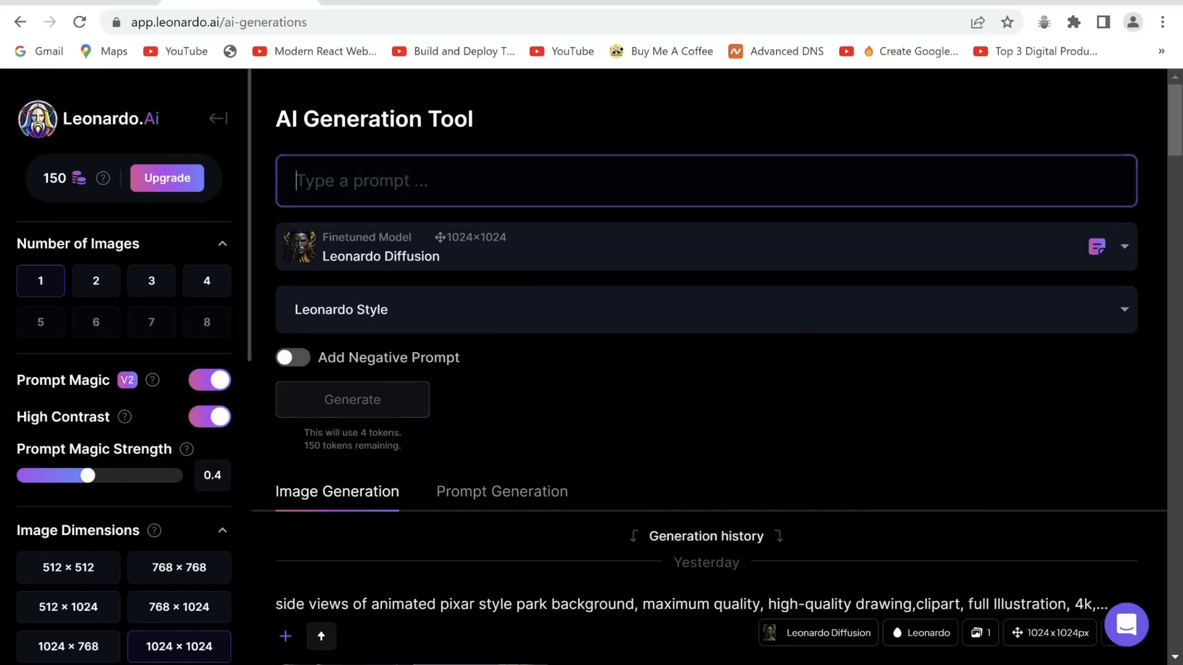
type("animated pixar style park background, maximum quality, high-quality drawing,clipart, full Illustration, 4k, sharp focus, smooth,concept art, style fairy tales, 8k Octane rendering, 3d")
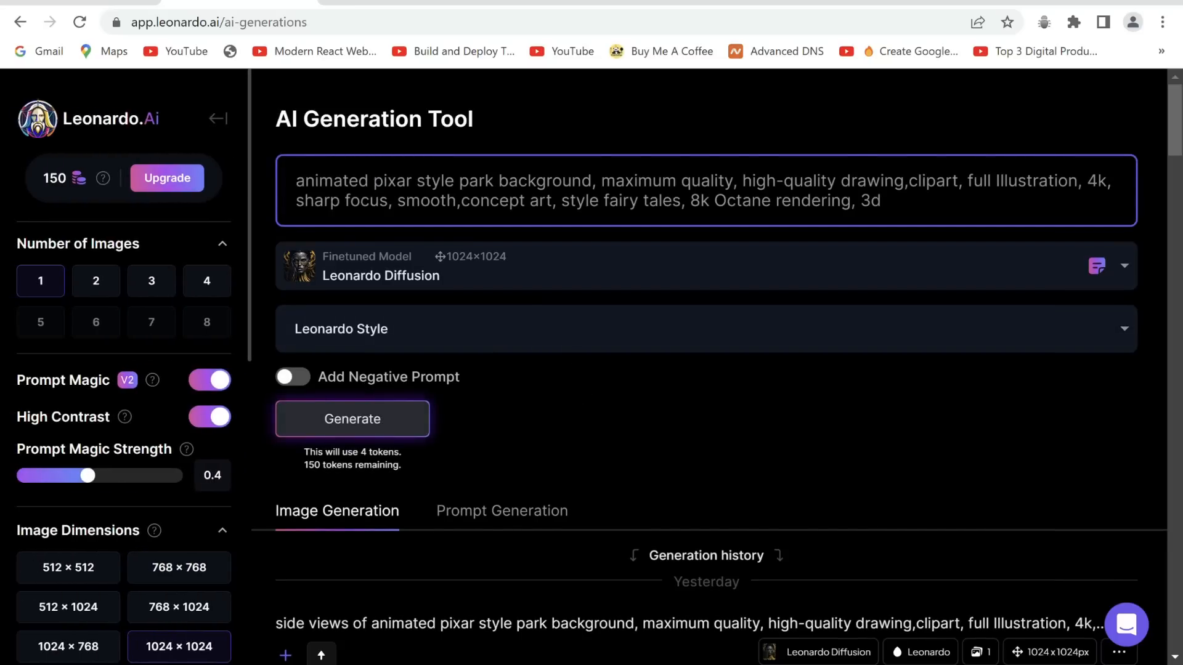
mouse_move(411, 290)
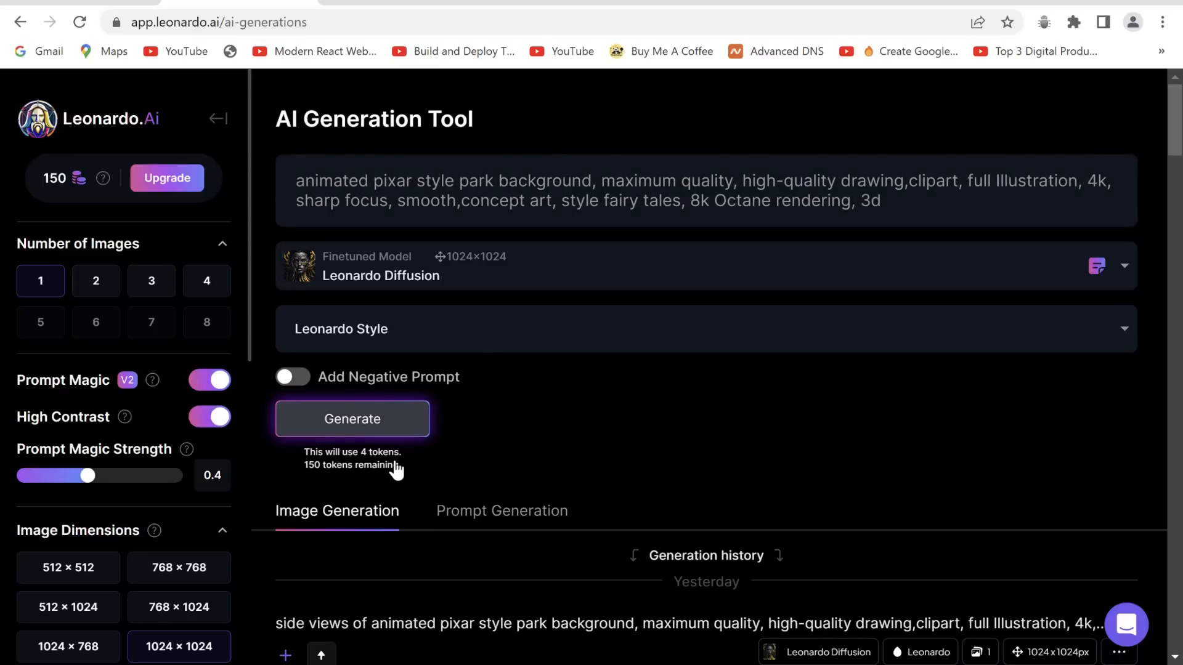
left_click(352, 419)
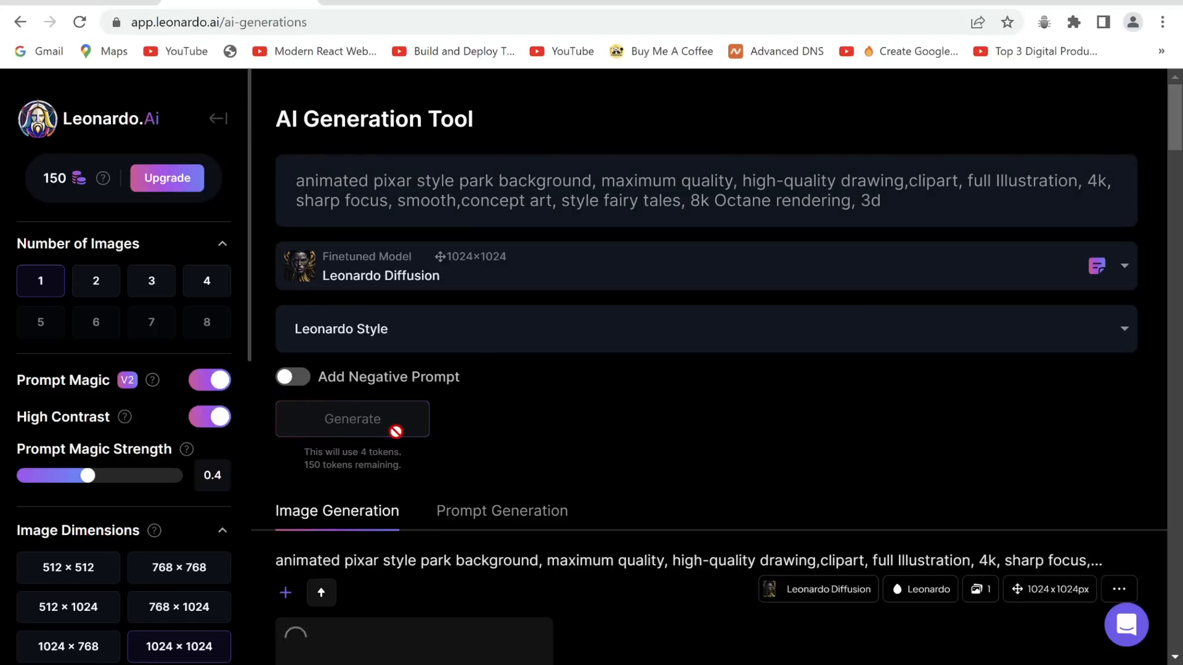
left_click(352, 419)
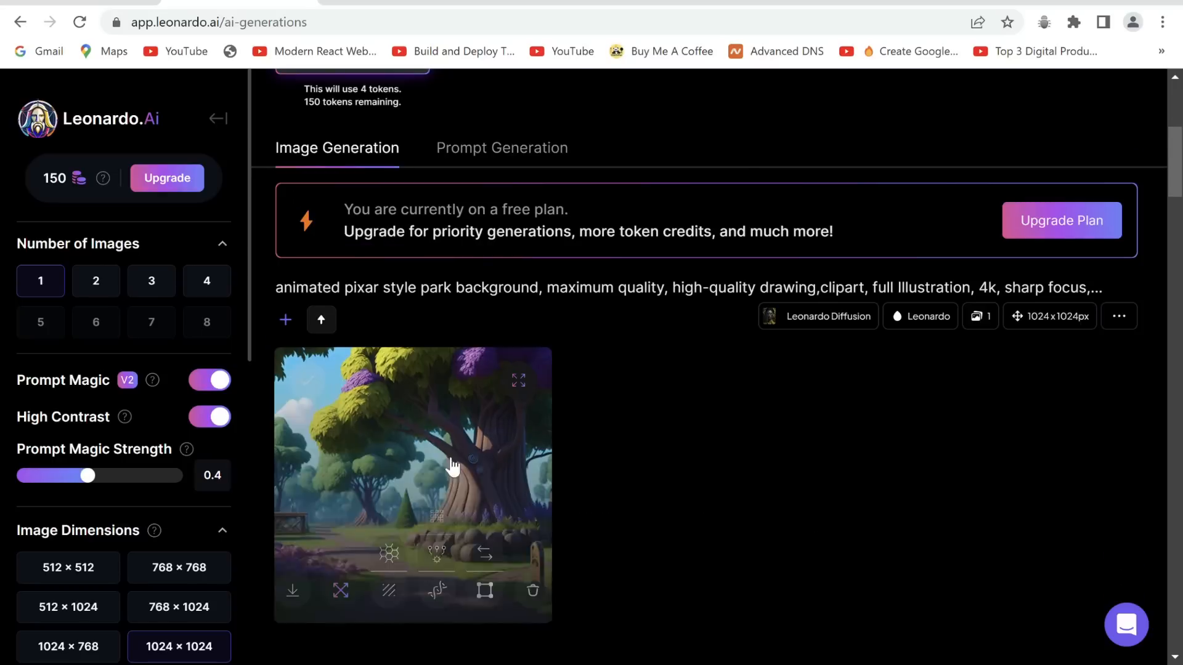
- View the generated park image full size and download it to the computer
left_click(518, 380)
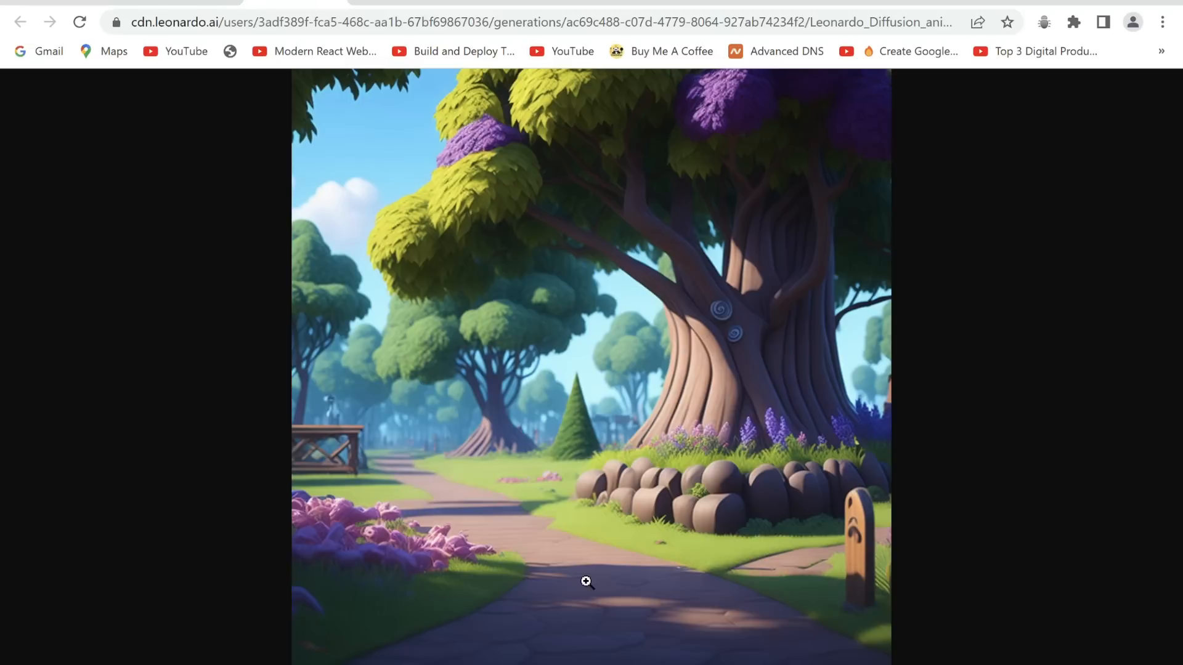
left_click(587, 582)
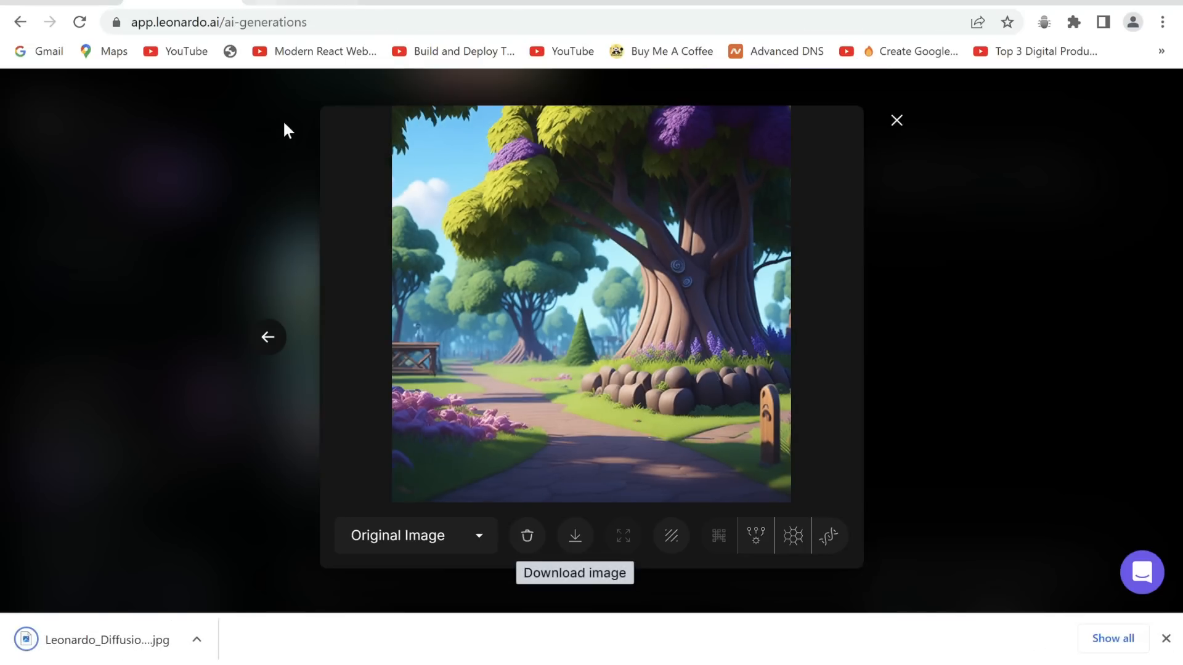
left_click(897, 120)
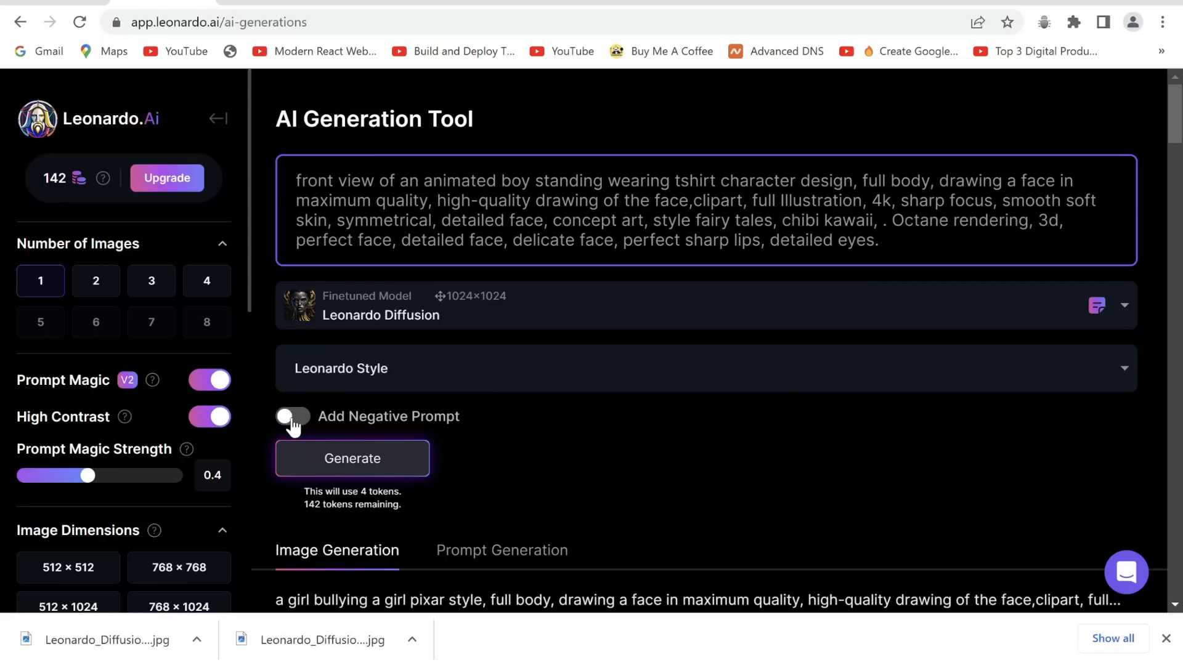
- Add a negative prompt excluding deformed bodies, extra hands and heads, and generate the boy
left_click(292, 417)
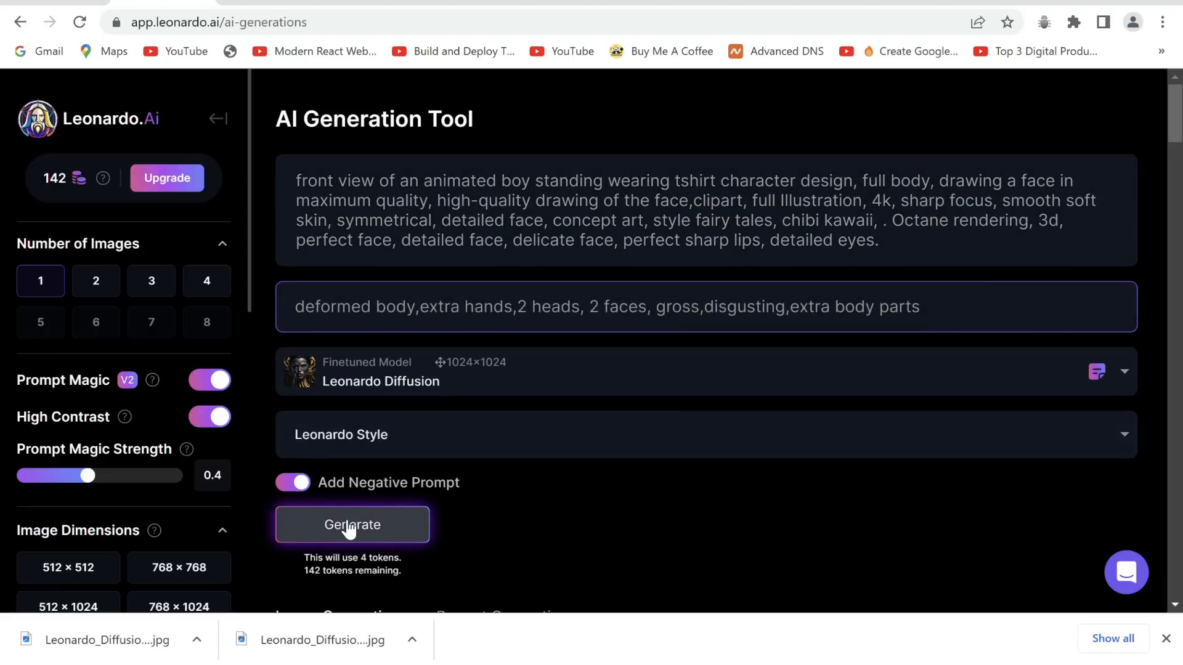
left_click(353, 524)
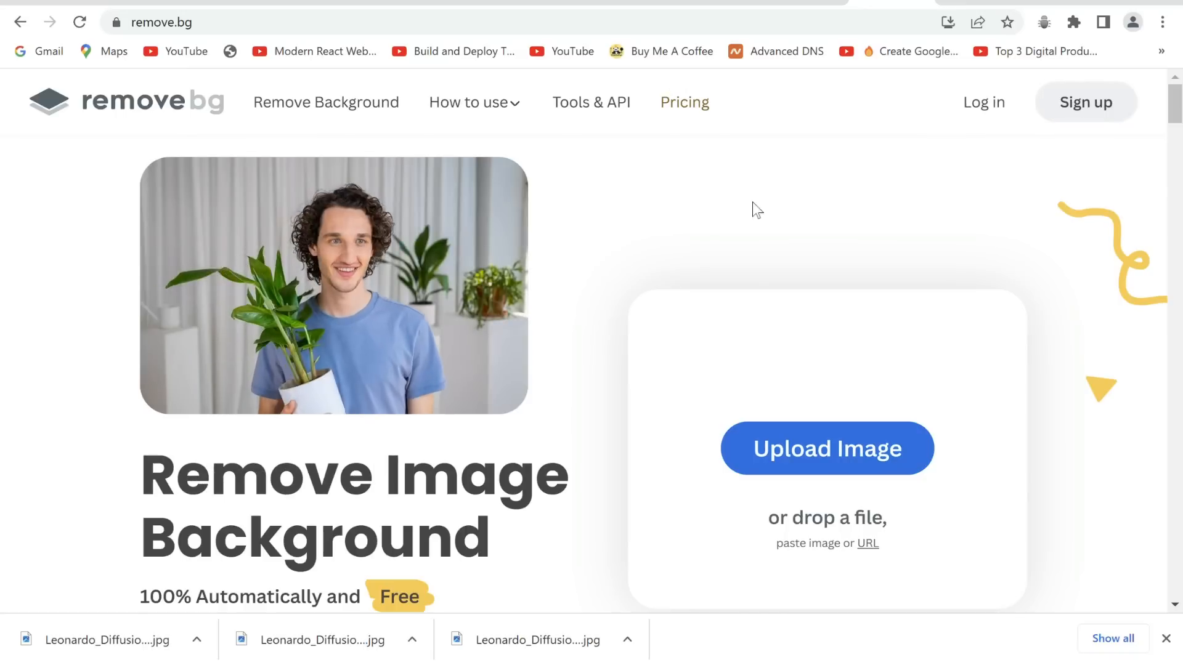
- Scroll the remove.bg homepage down to the Upload Image area
scroll("down", 3)
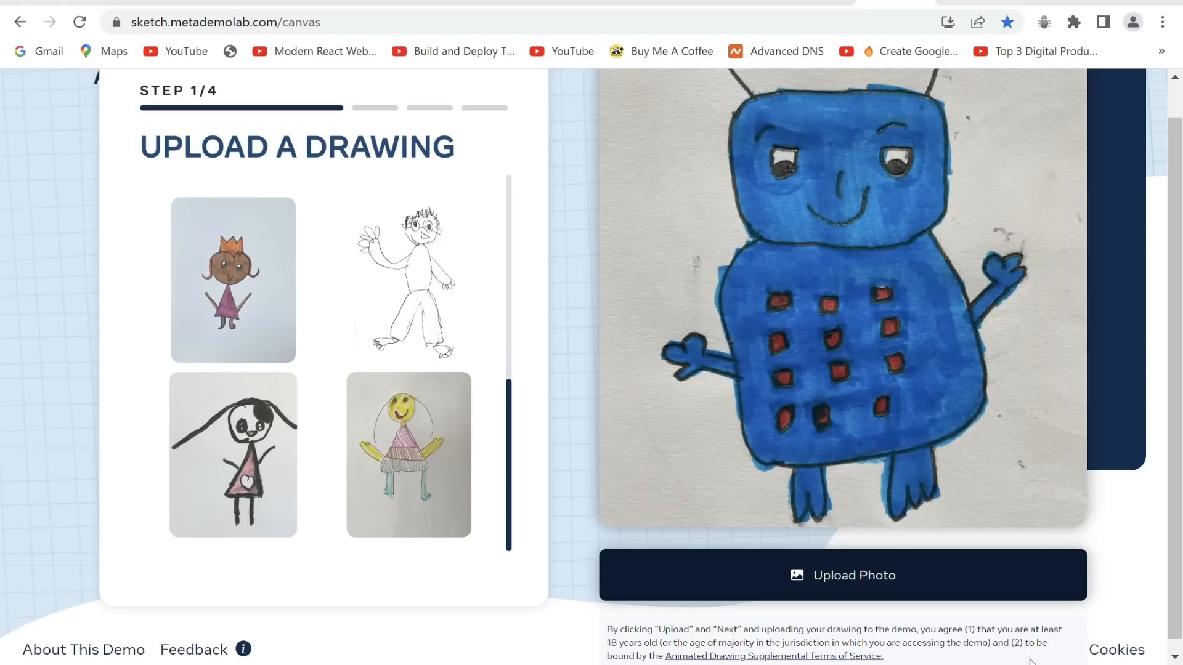
- Upload the boy character image and accept the box drawn around him
left_click(842, 575)
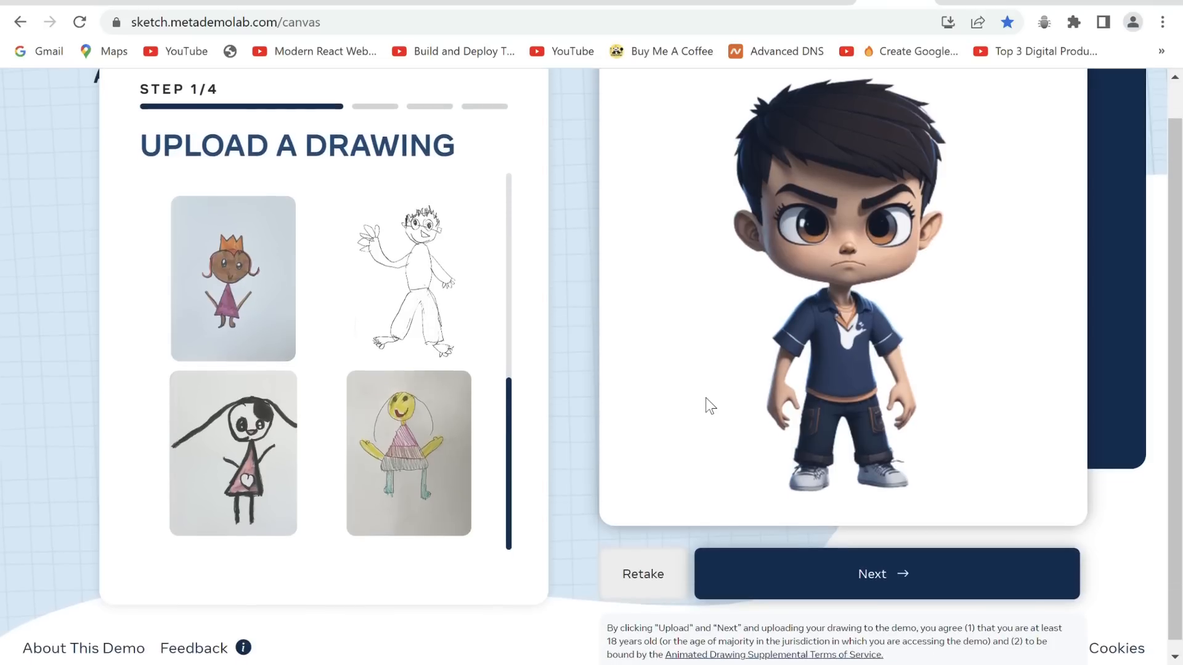
left_click(885, 574)
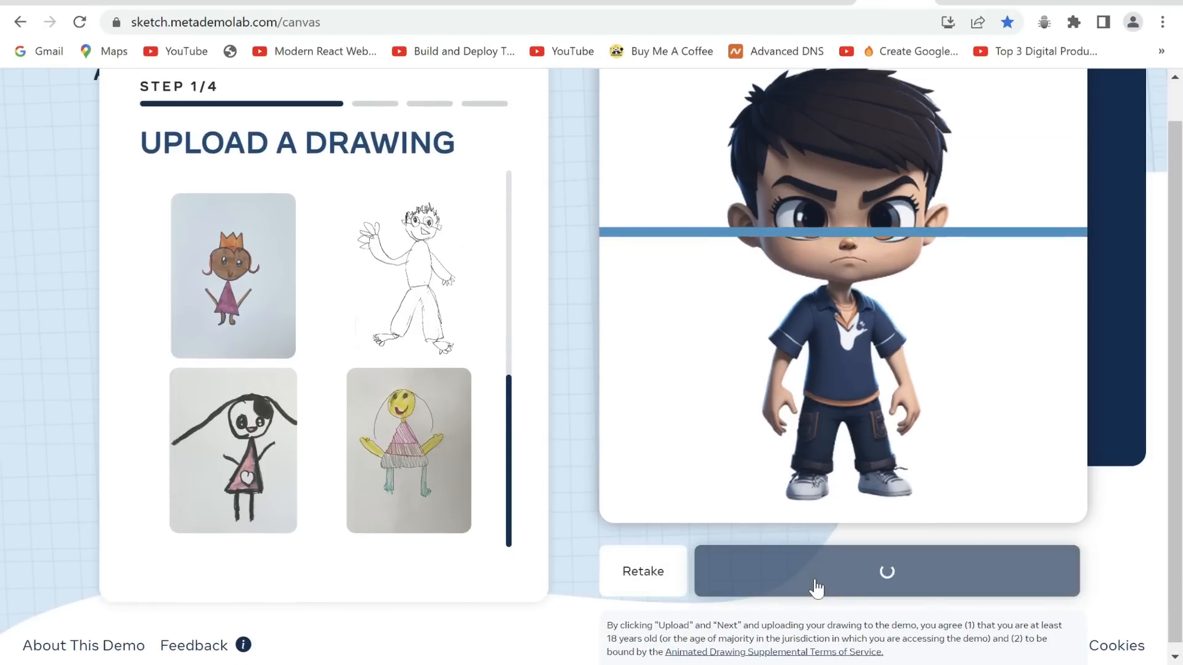
left_click(886, 572)
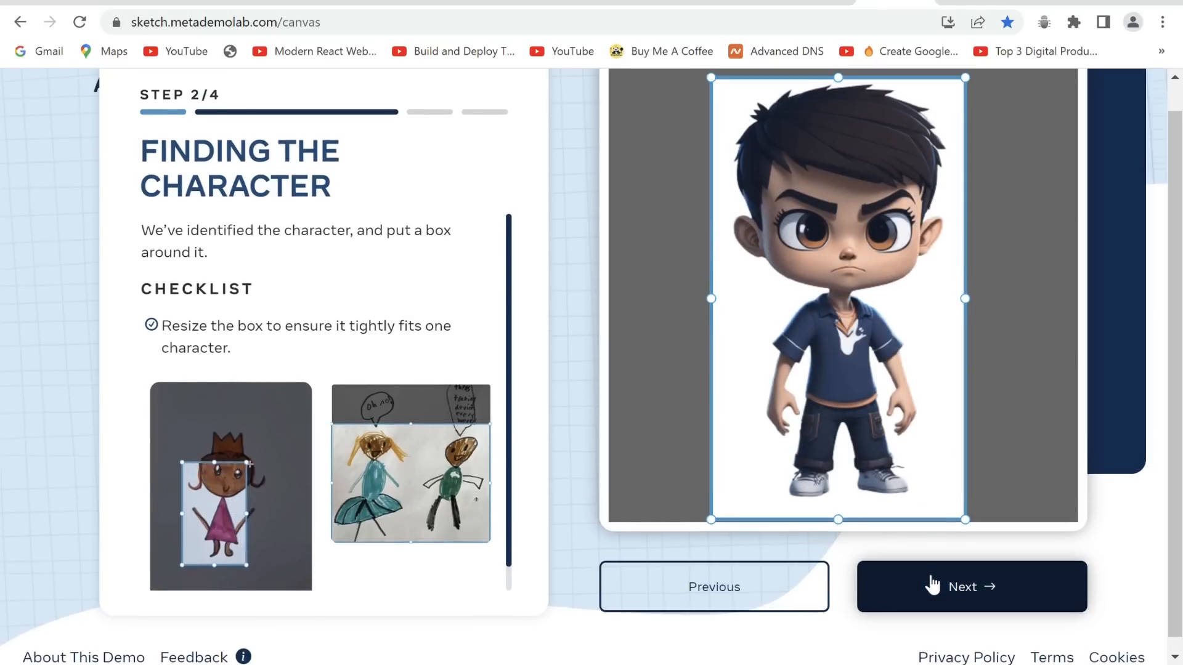
left_click(972, 587)
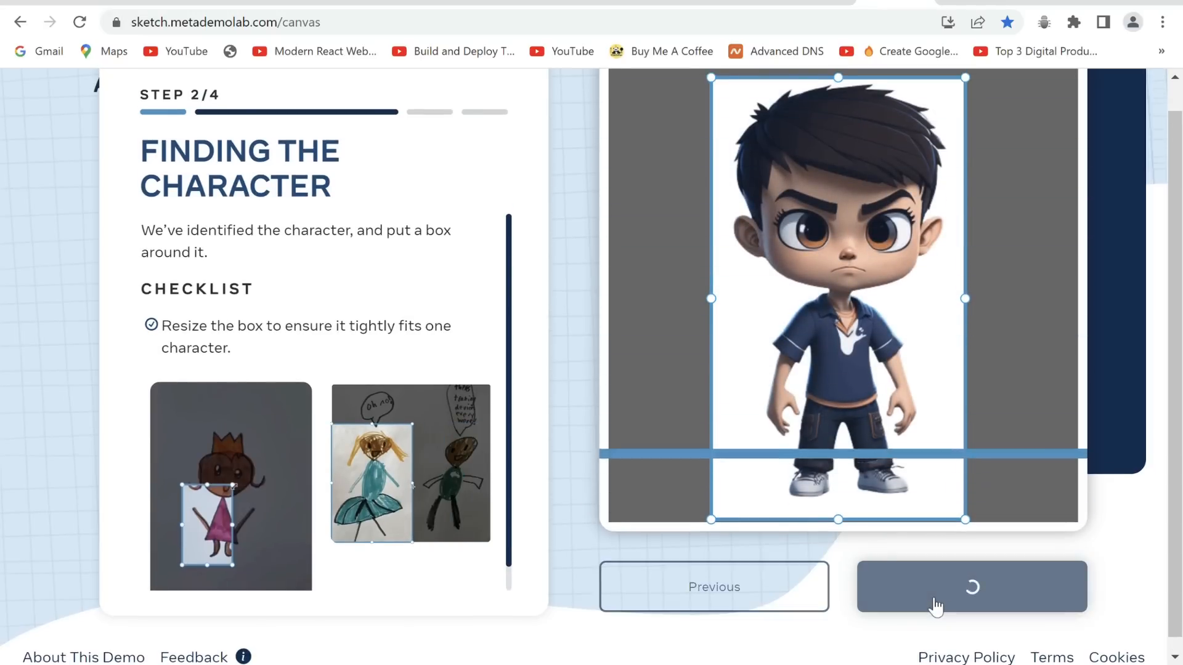
- Accept the boy's segmentation outline and confirm his joint positions to reach Add Animation
left_click(972, 586)
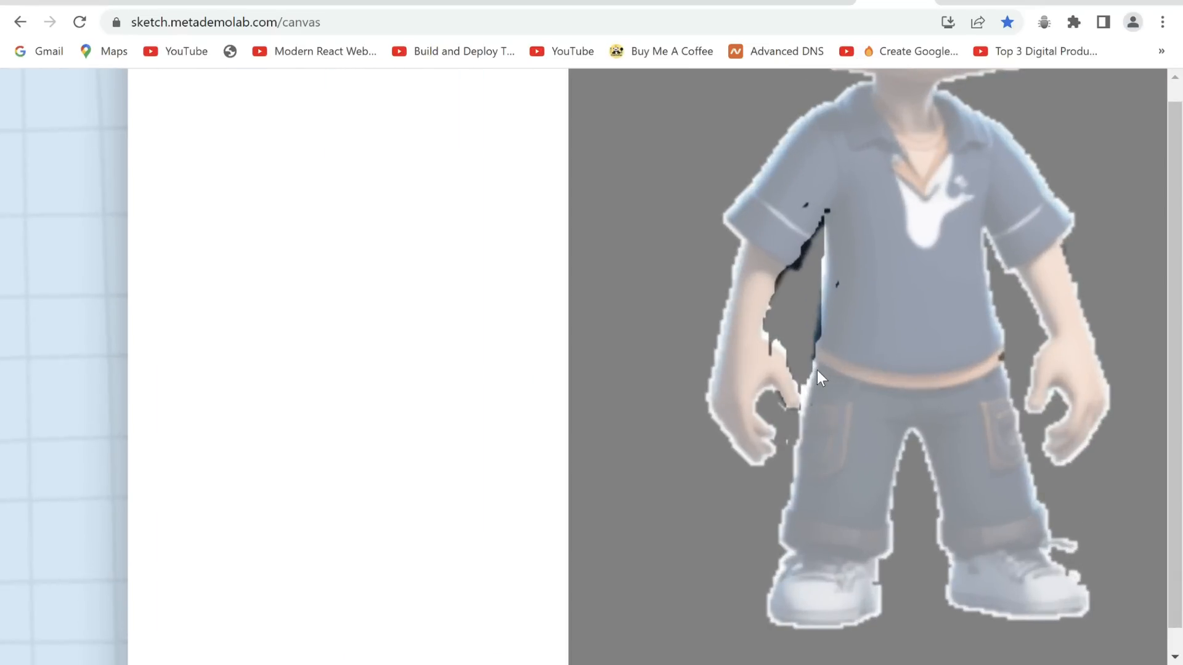
mouse_move(806, 411)
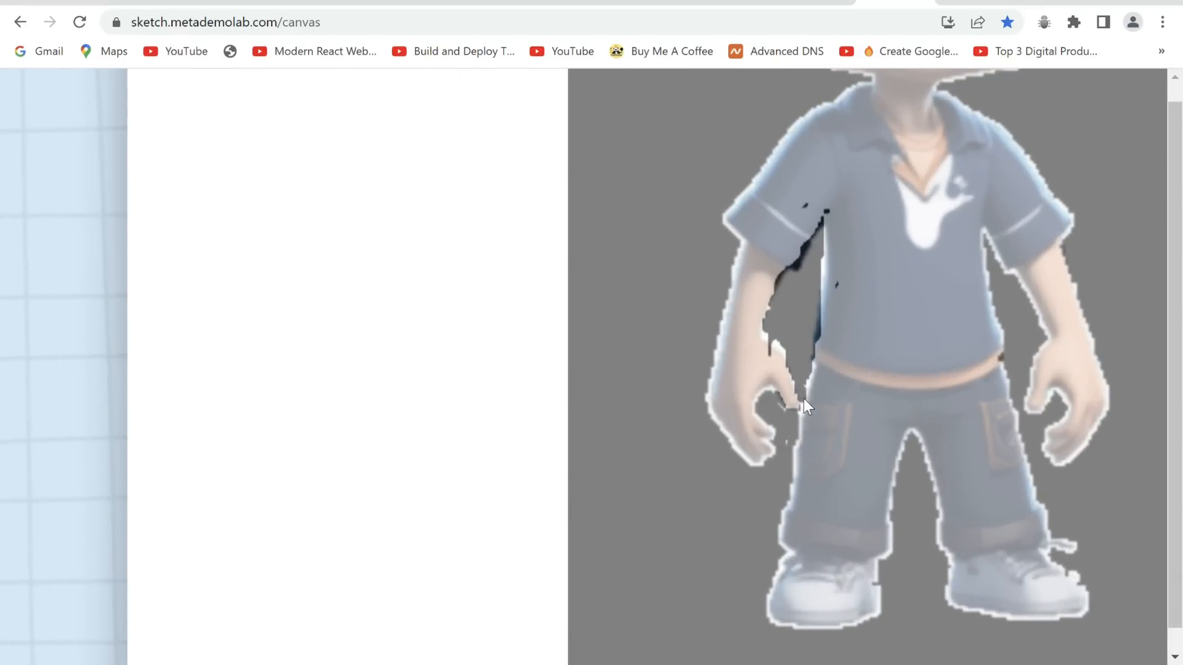
mouse_move(800, 426)
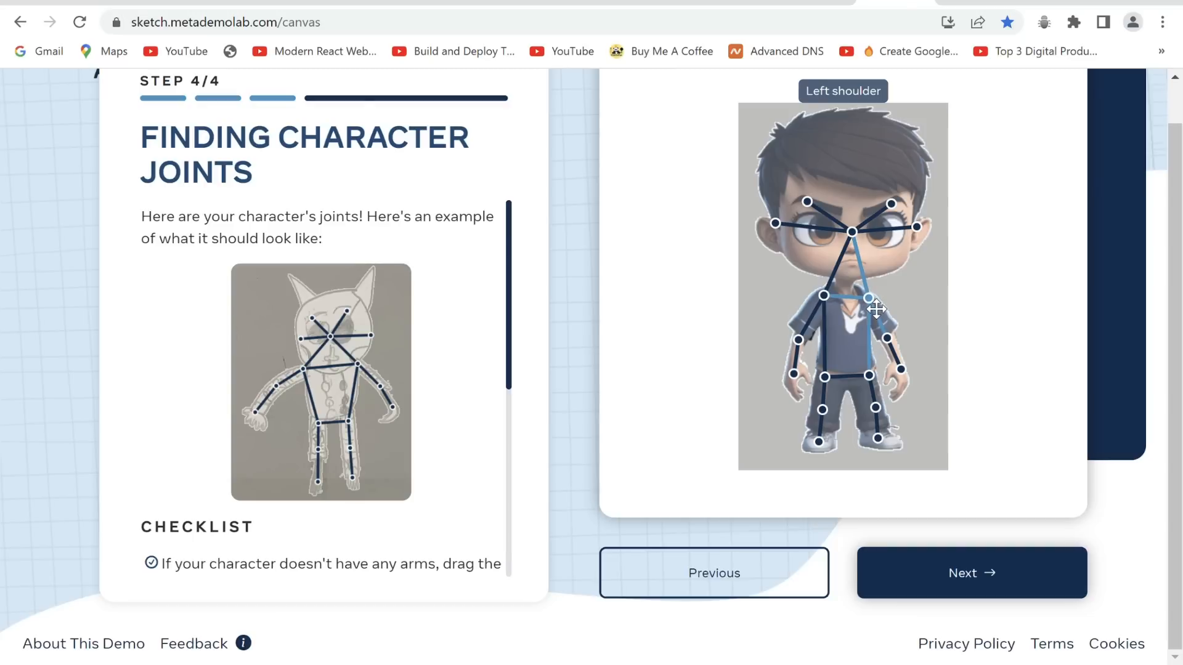
left_click(971, 573)
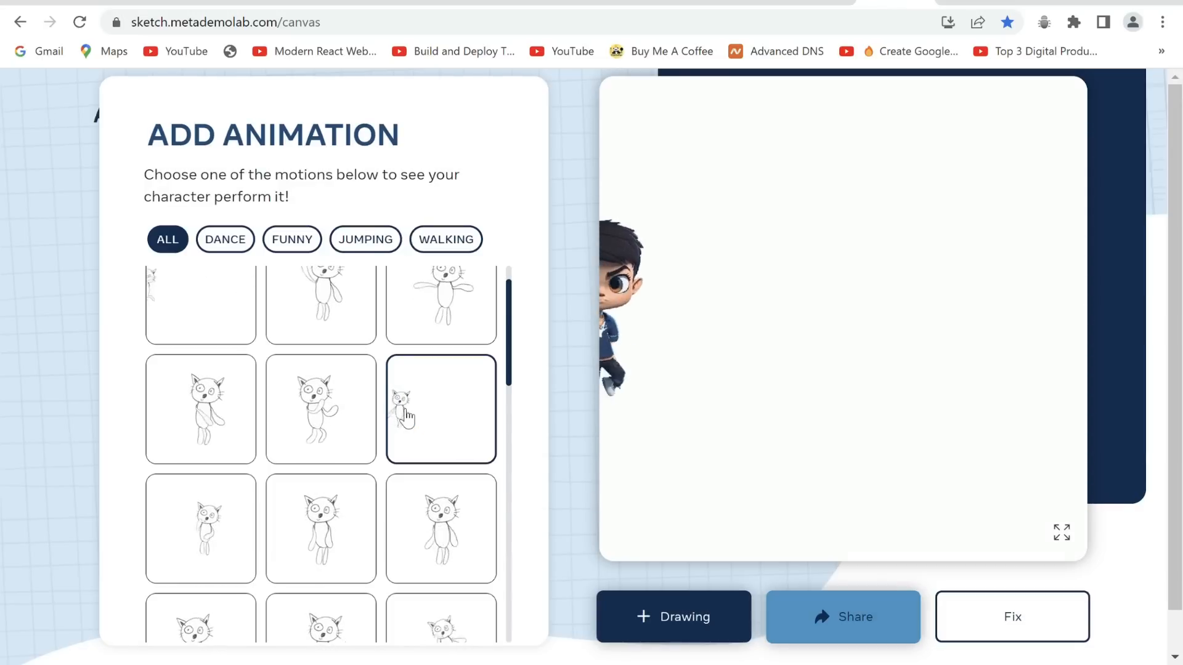
- Apply a motion from the ALL list so the boy performs it
left_click(440, 411)
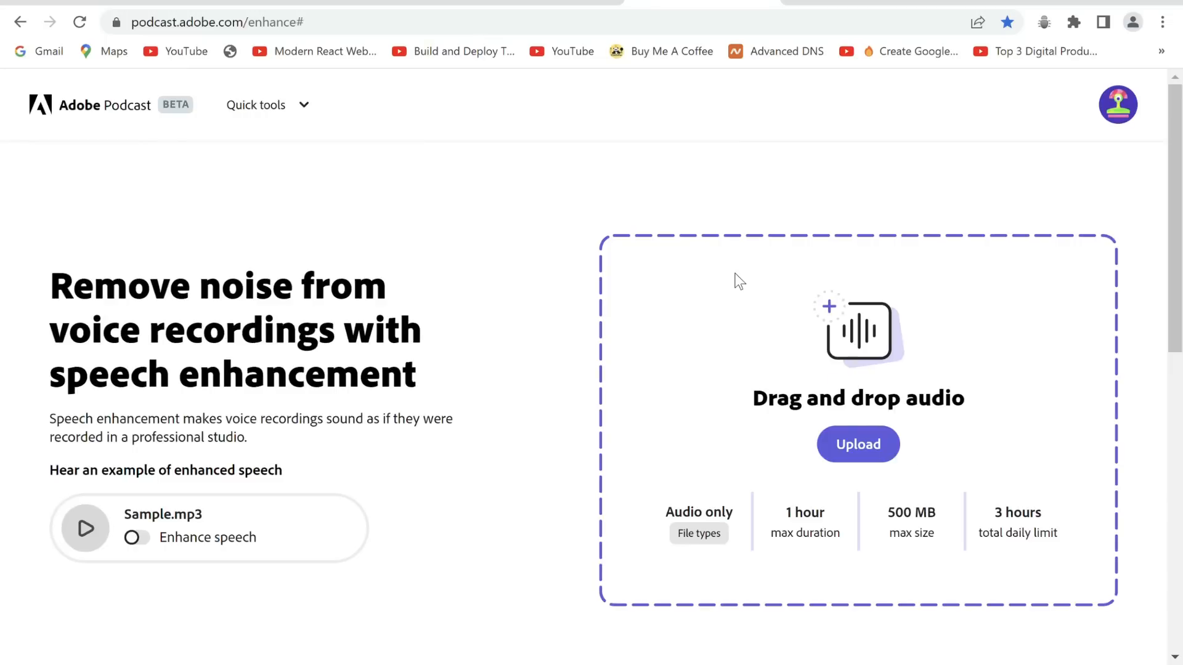
- Upload Recording (3).wav, play it, and turn Enhance speech on for the voiceover
left_click(858, 444)
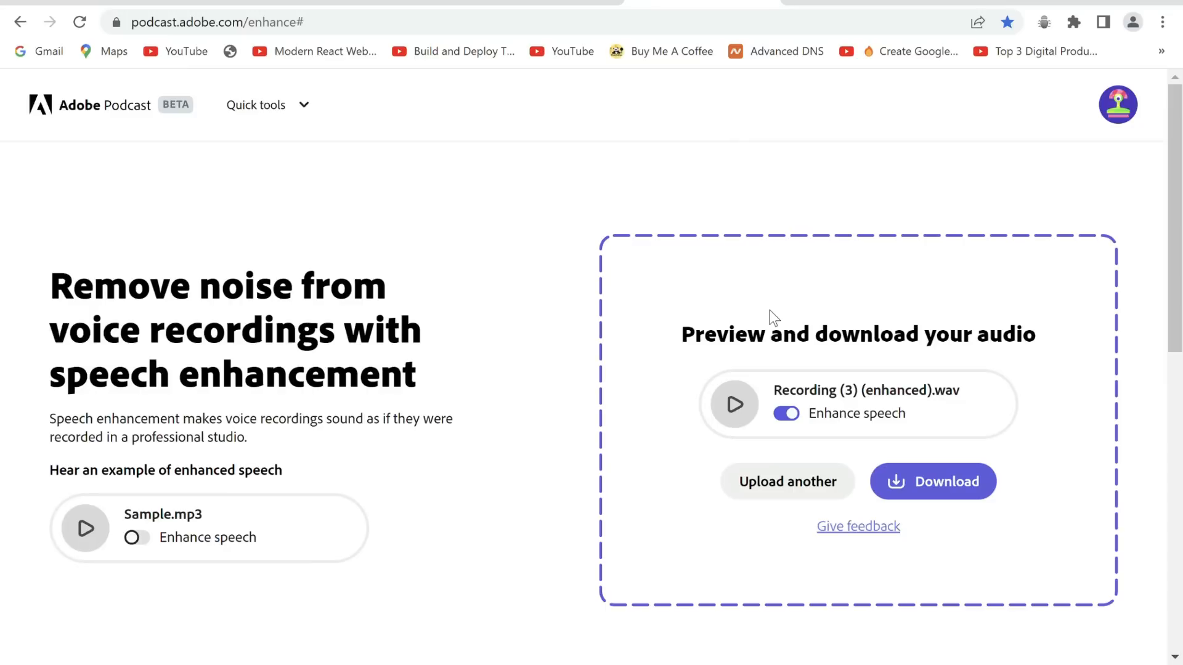
left_click(785, 413)
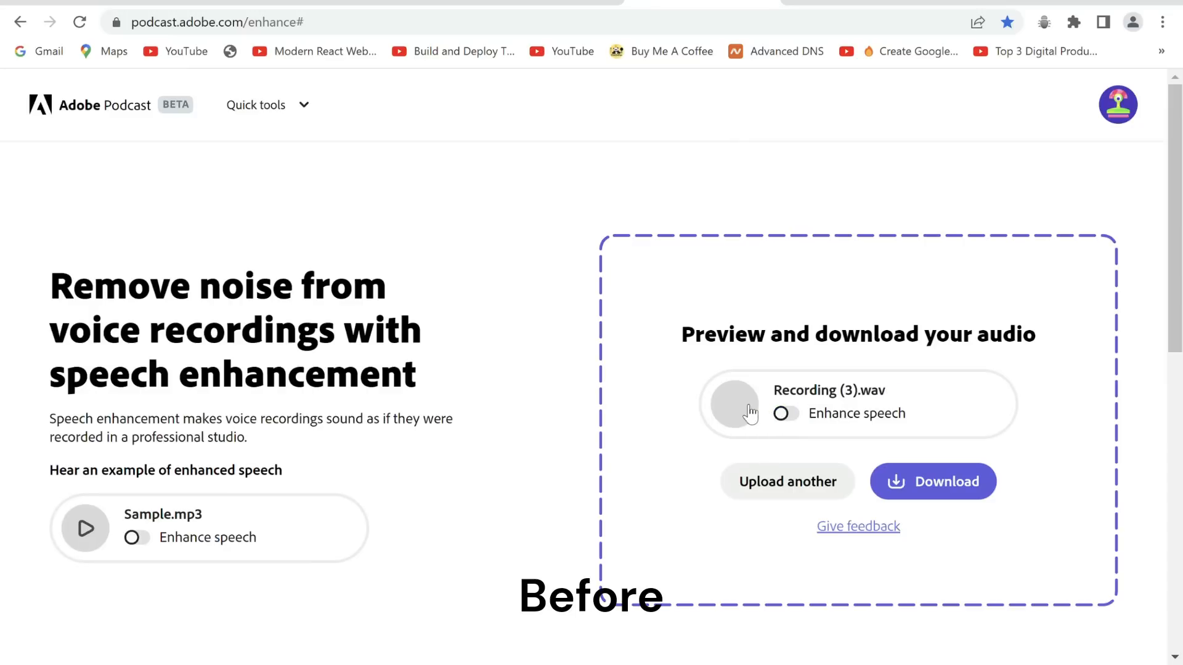
left_click(736, 405)
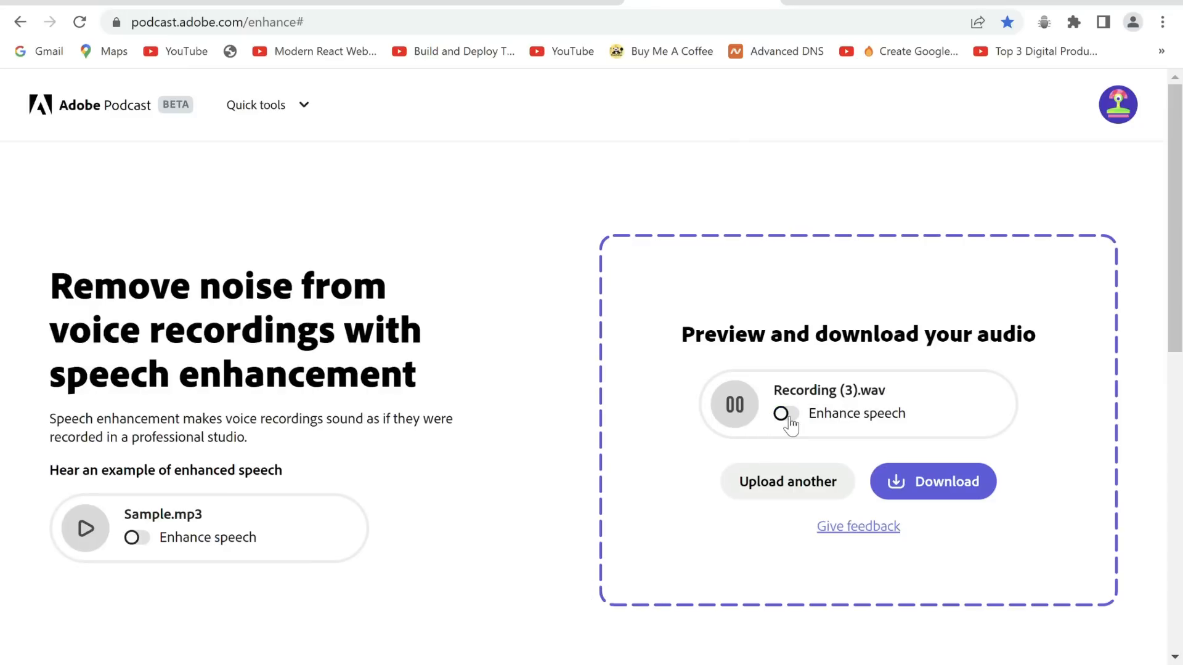
left_click(784, 414)
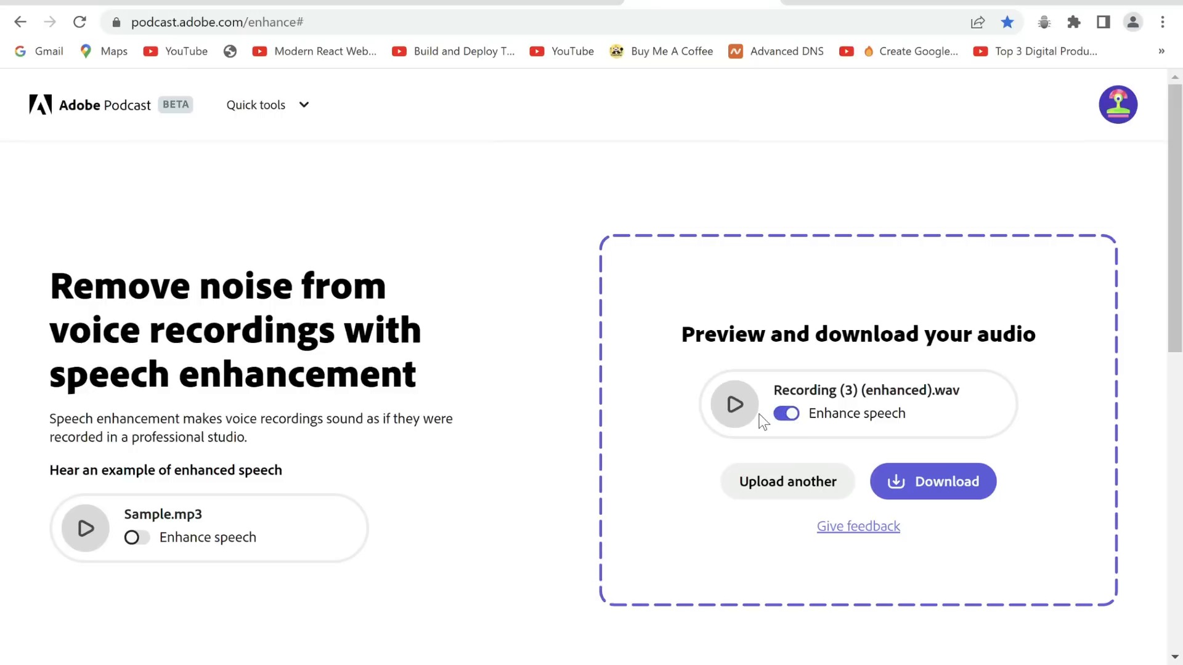
mouse_move(1091, 81)
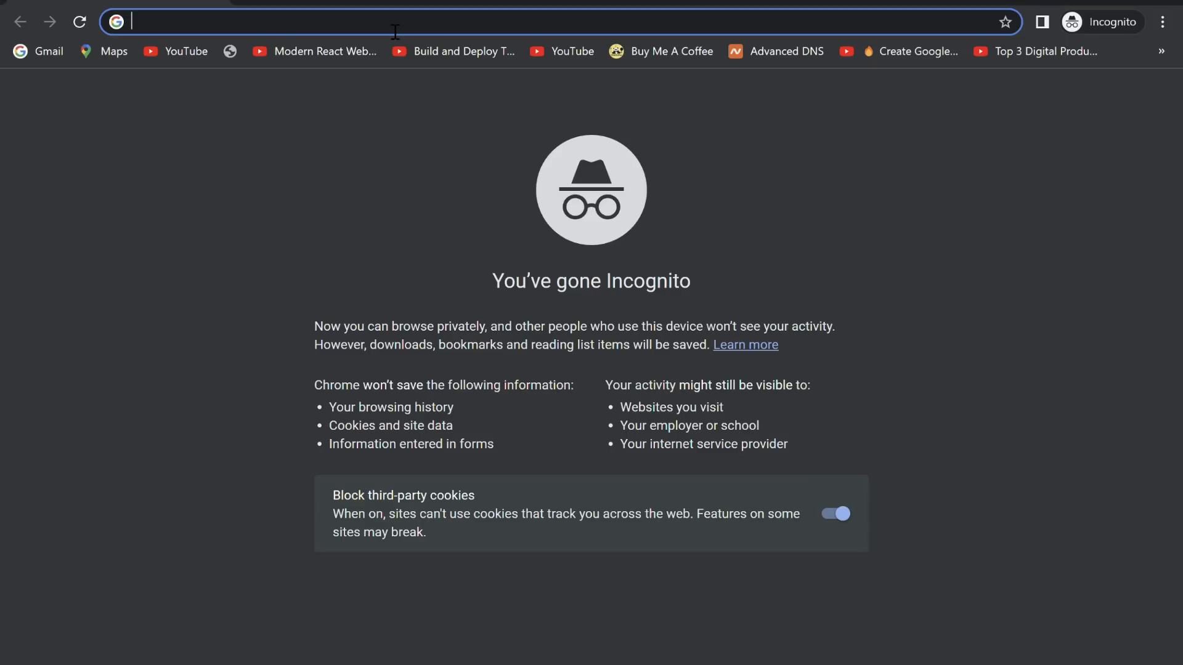
- Go to veed.io, start a free project and begin adding files to it
type("veed.io")
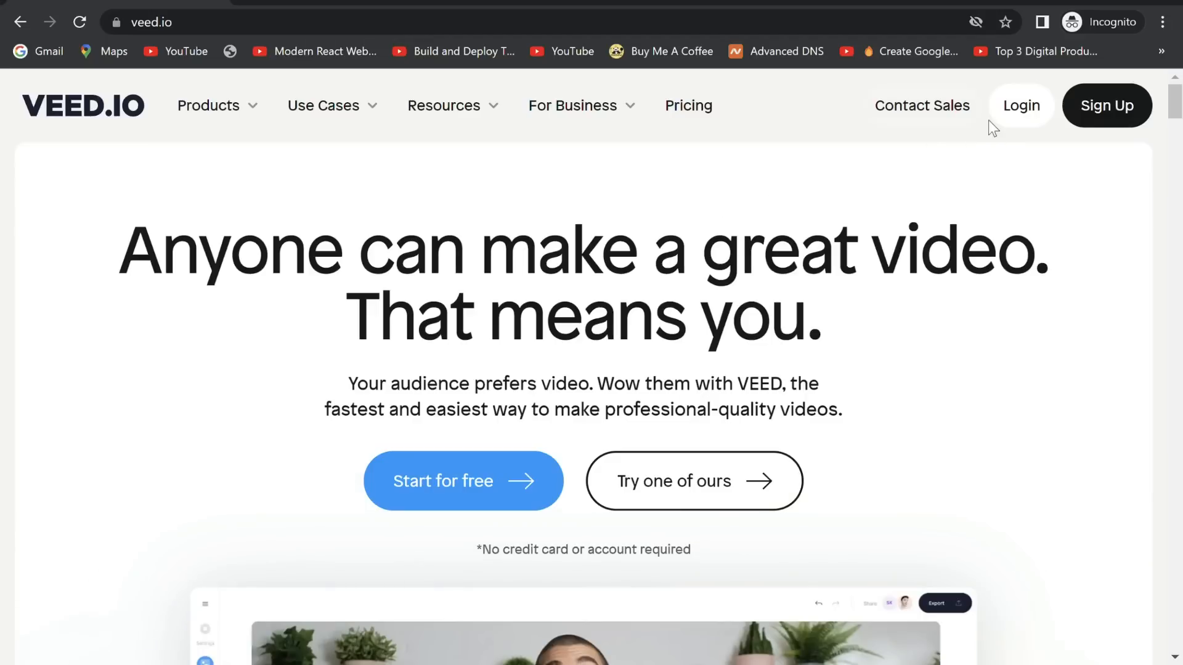
left_click(463, 480)
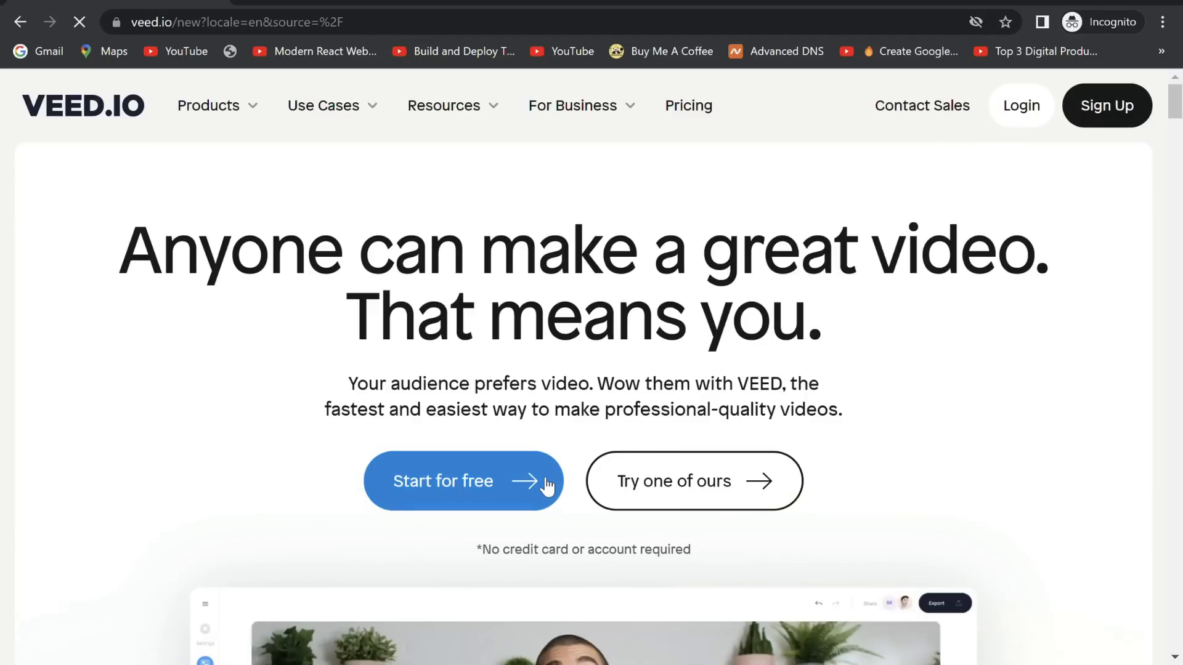
left_click(463, 481)
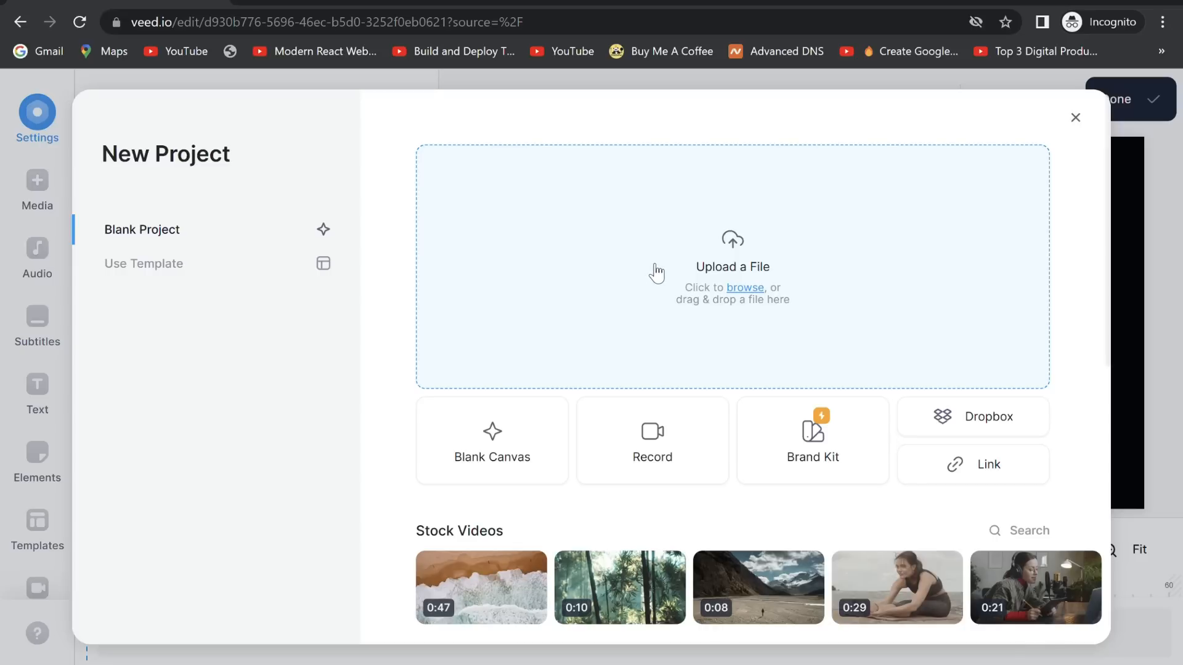
mouse_move(664, 417)
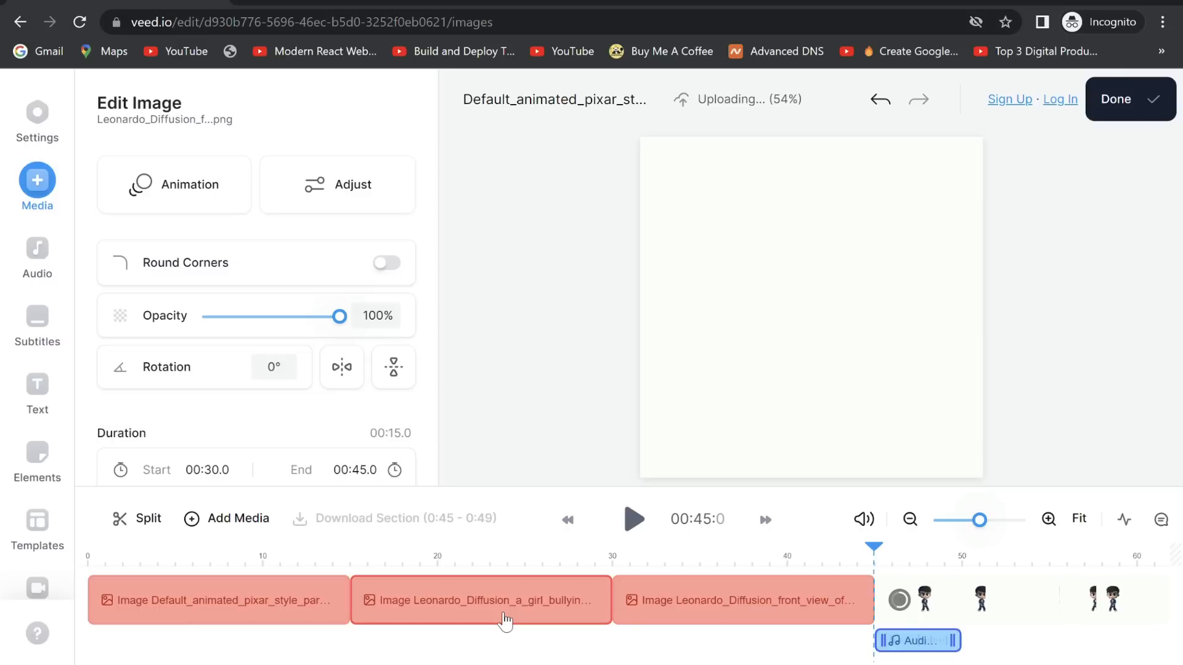
- Set the project size to YouTube (16:9) in Settings and start arranging clips at 0s
left_click(37, 114)
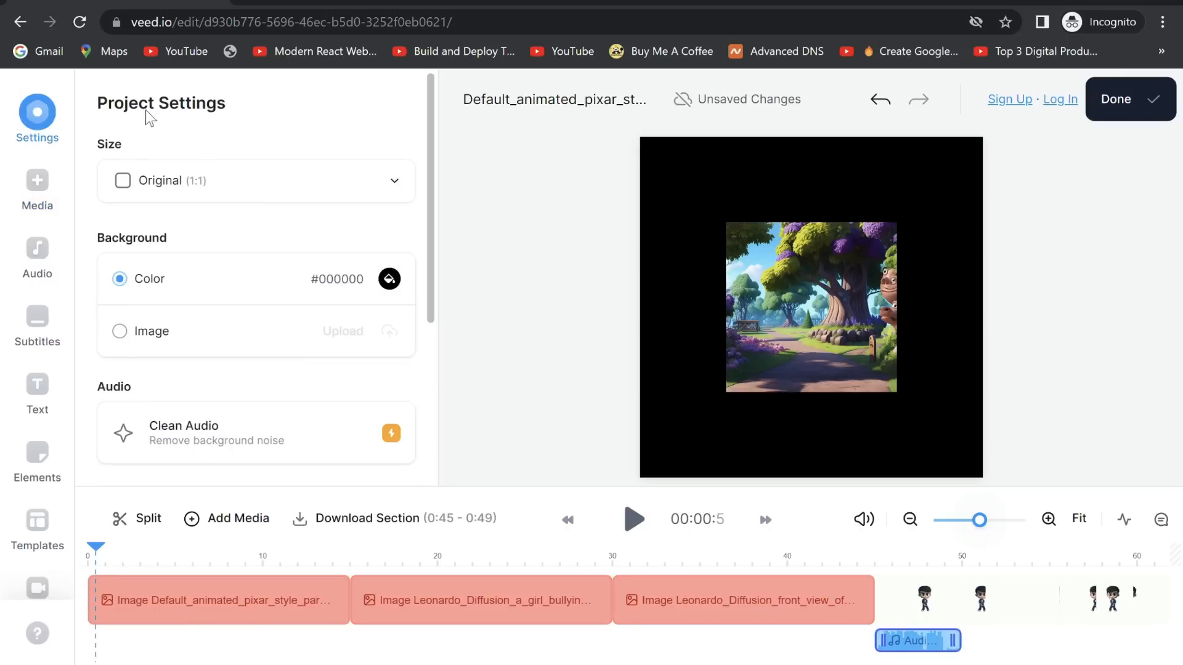
left_click(256, 181)
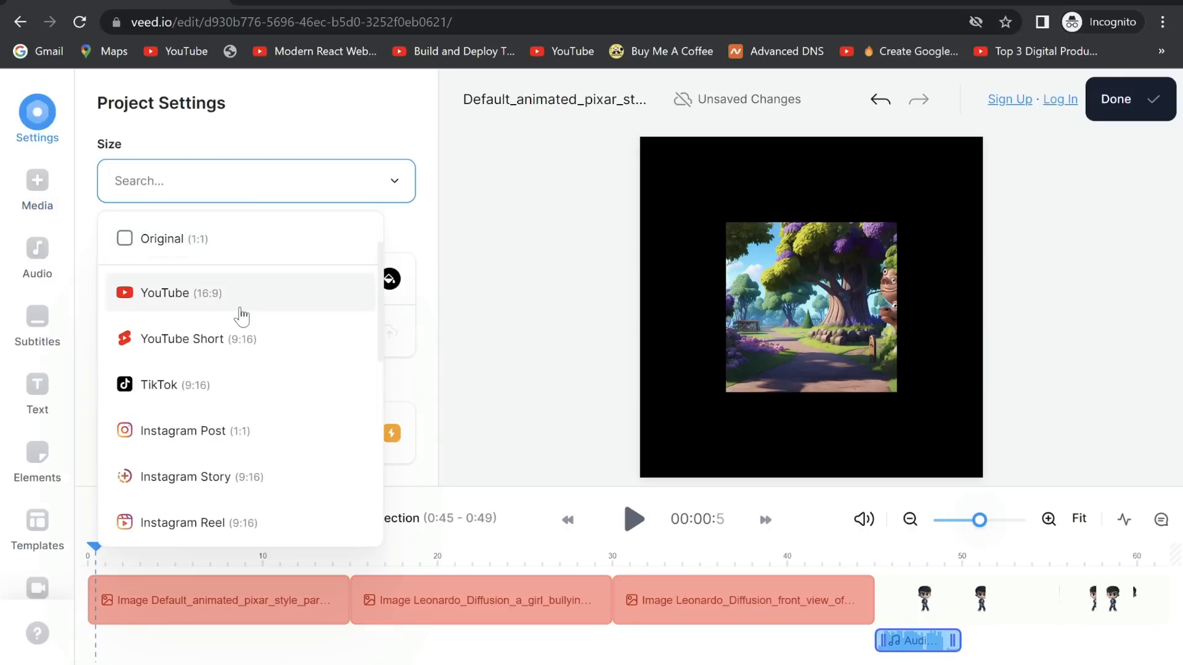
left_click(178, 293)
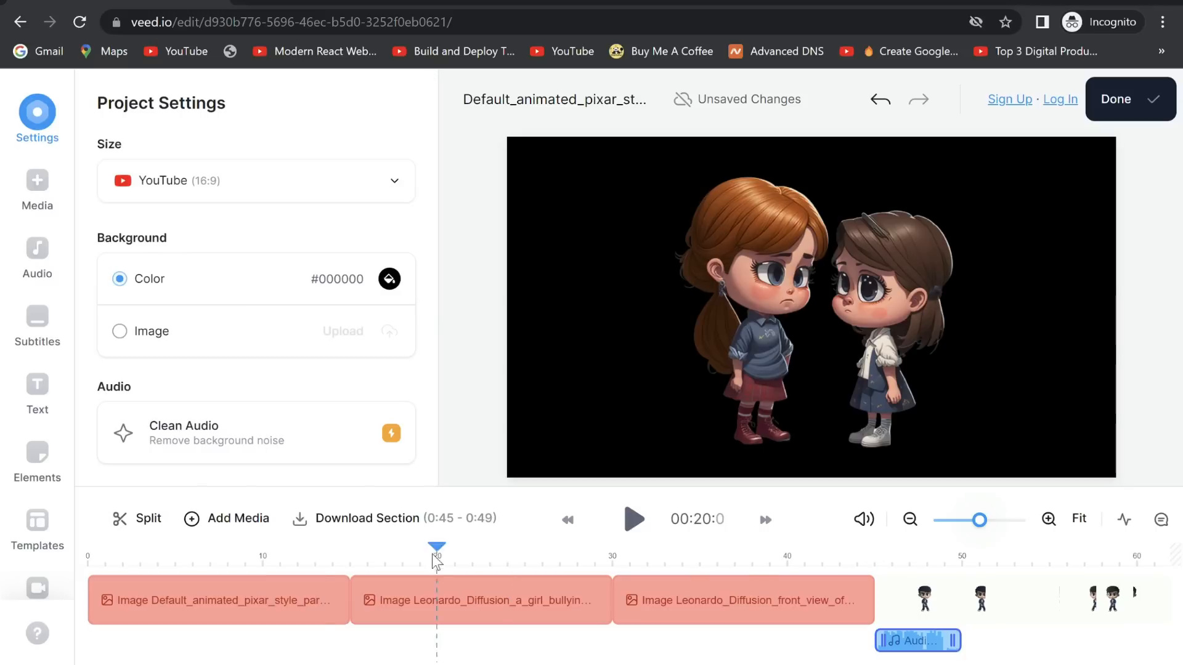
left_click(217, 600)
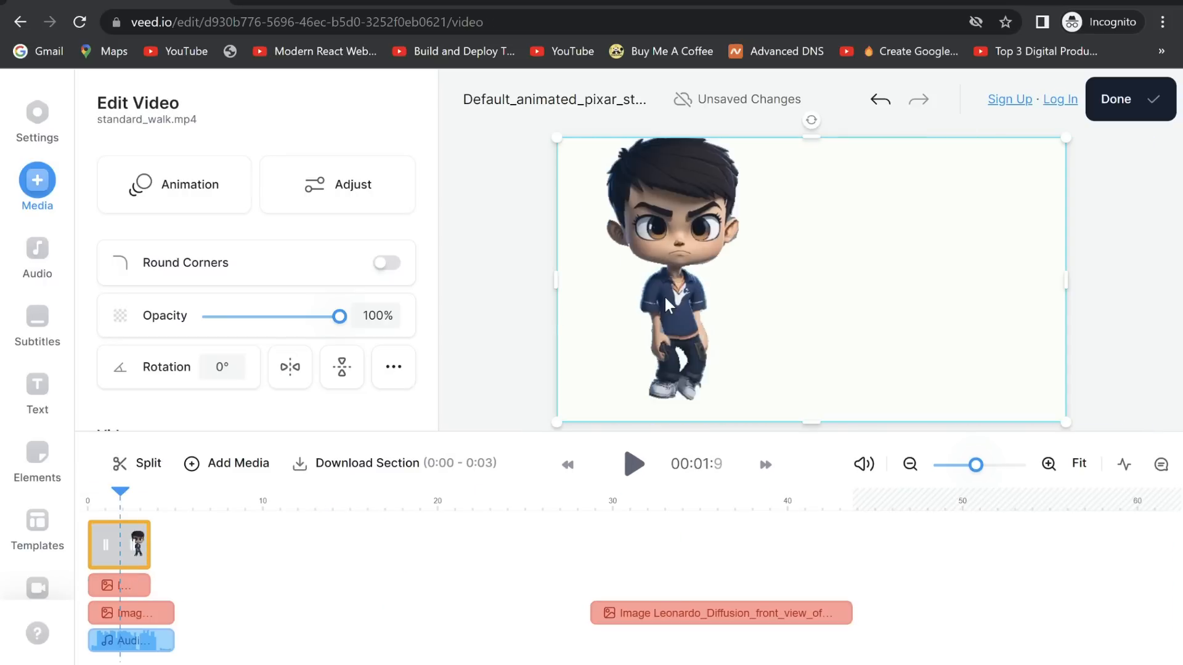
- Enable Green Screen on standard_walk.mp4 and shrink the boy into the park beside the girls
scroll("down", 3)
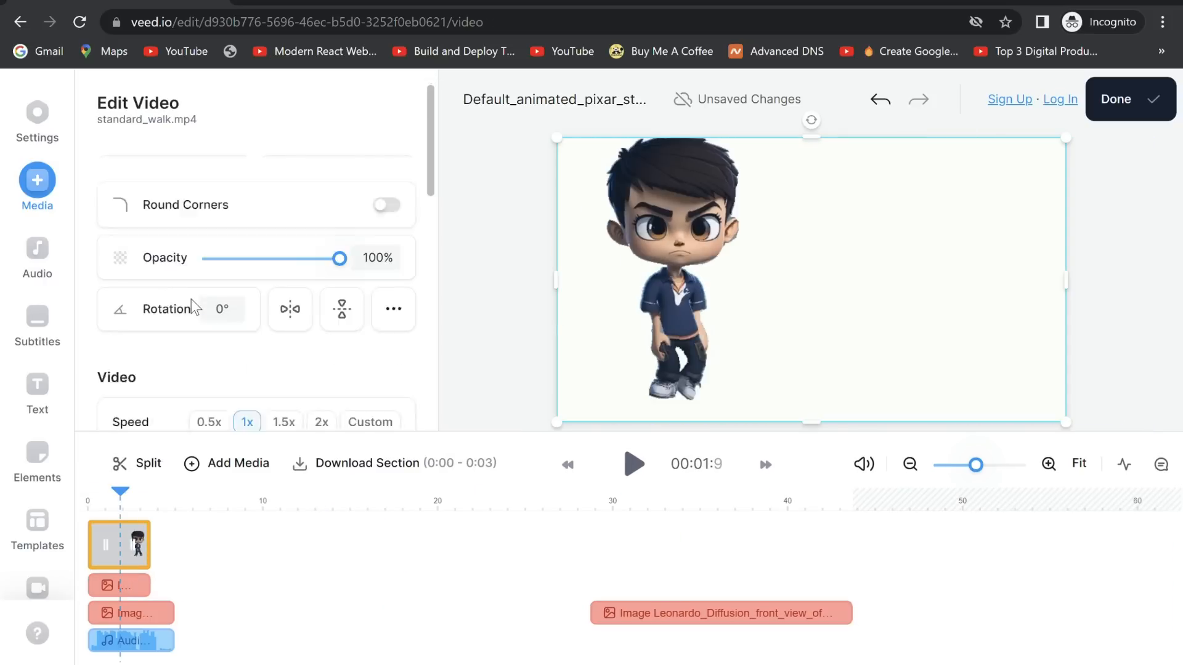
scroll("down", 3)
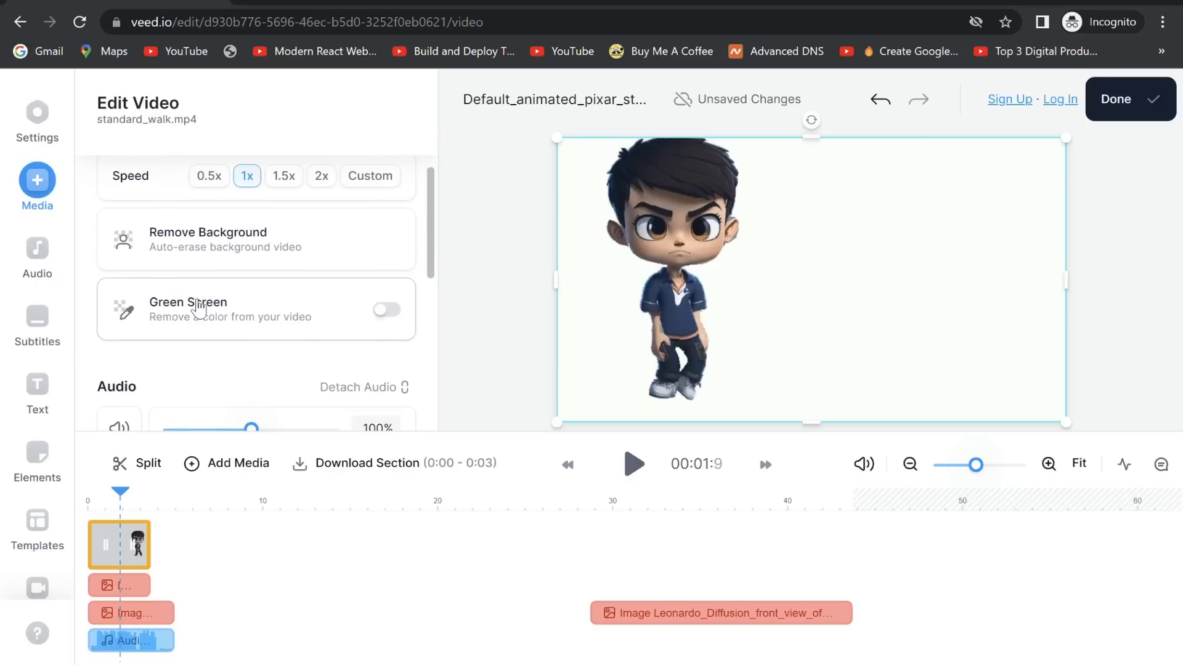
left_click(207, 239)
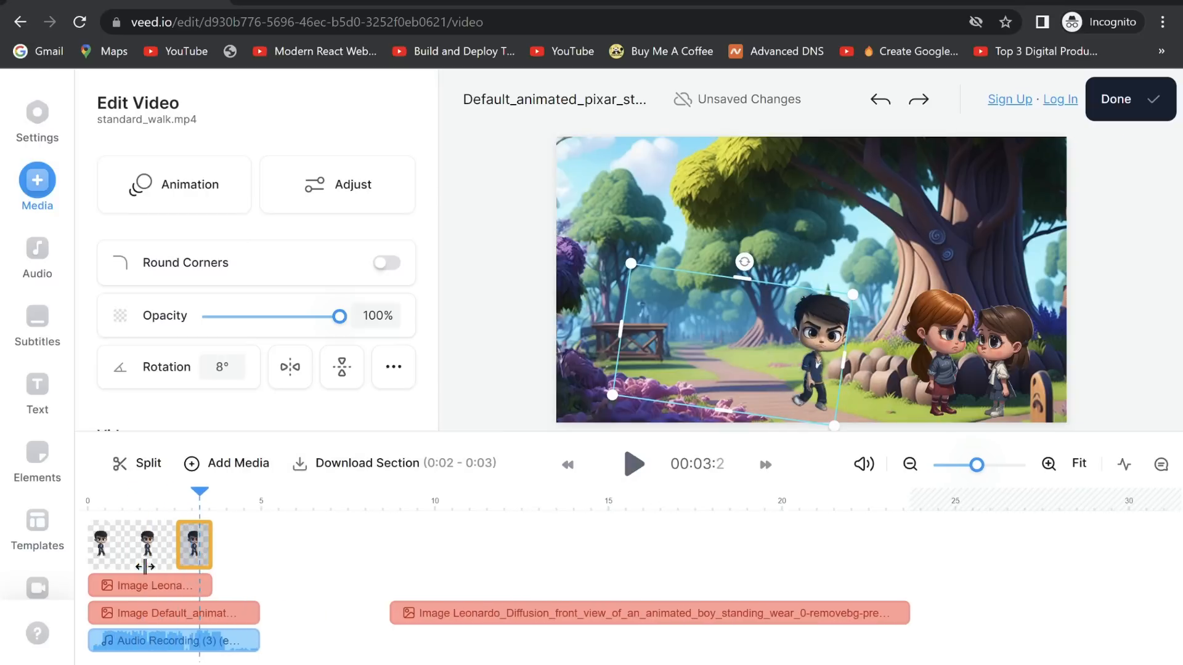
left_click(173, 640)
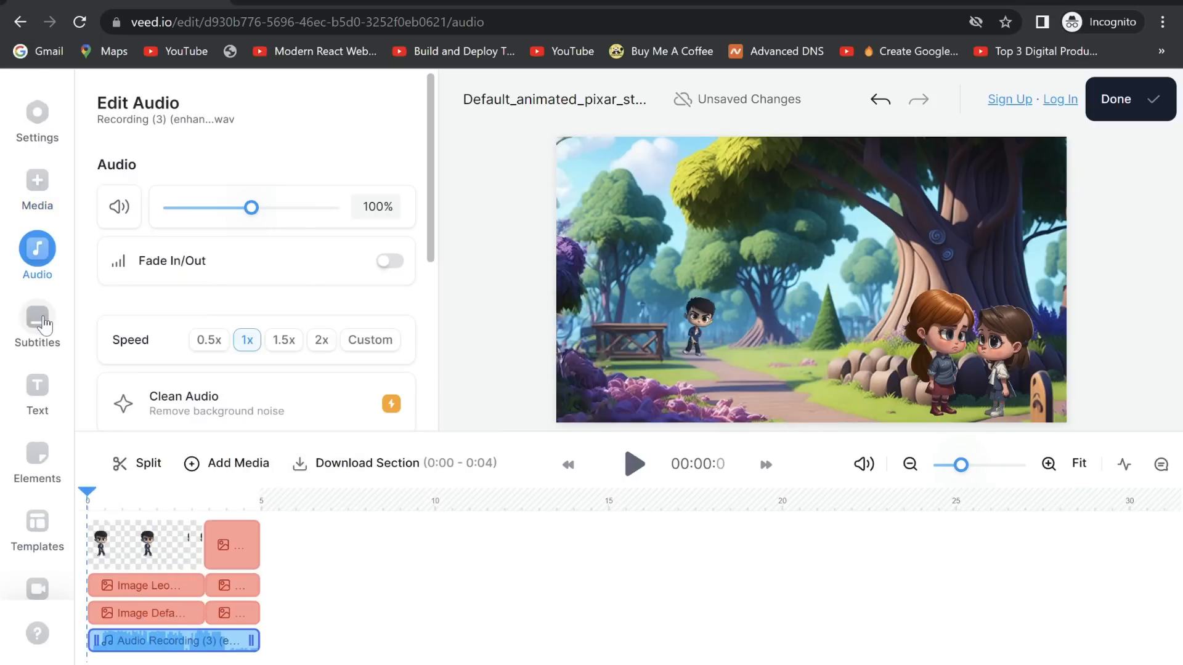
- Auto-generate English subtitles from the enhanced voiceover recording
left_click(37, 318)
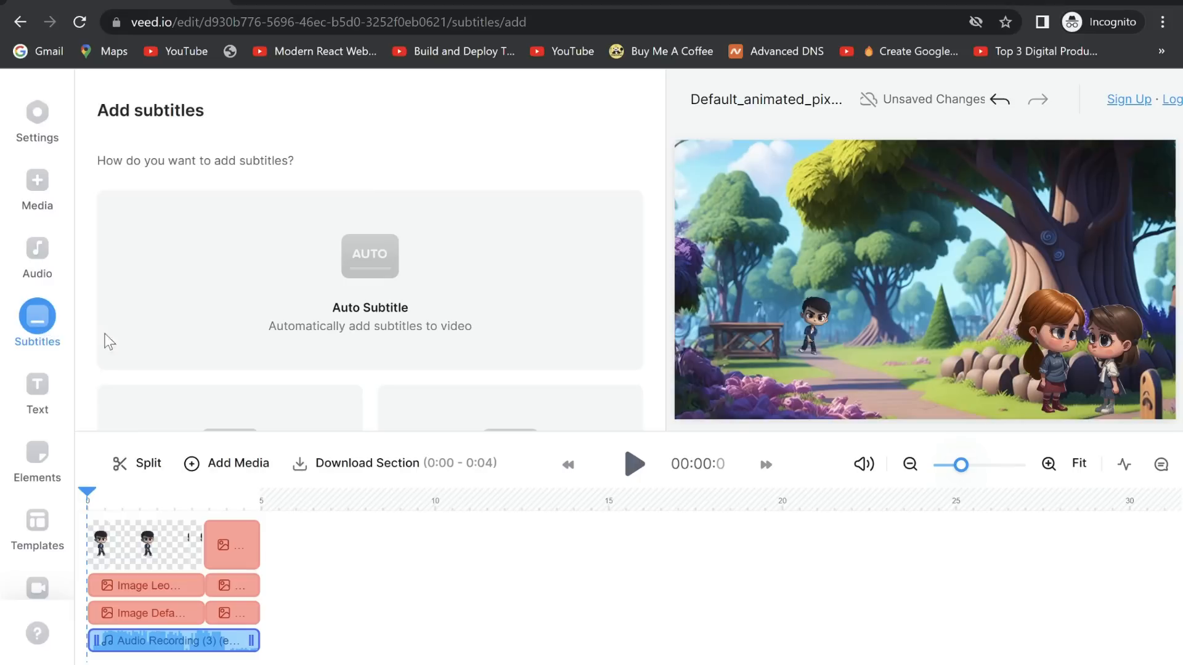
left_click(369, 256)
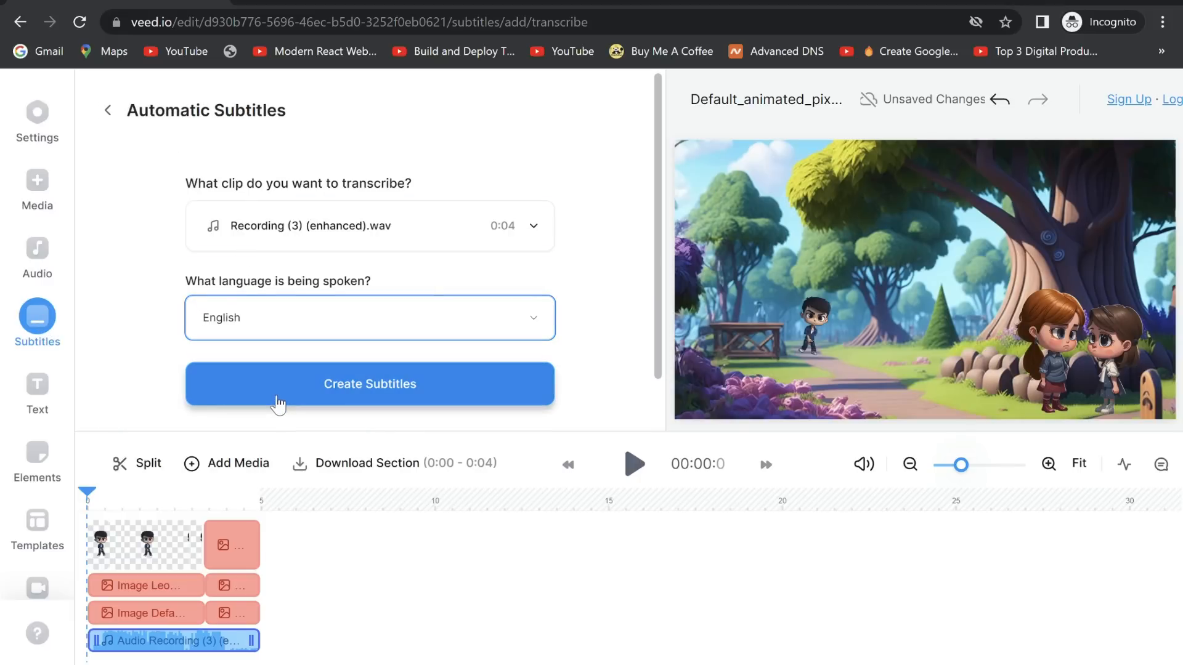
left_click(370, 384)
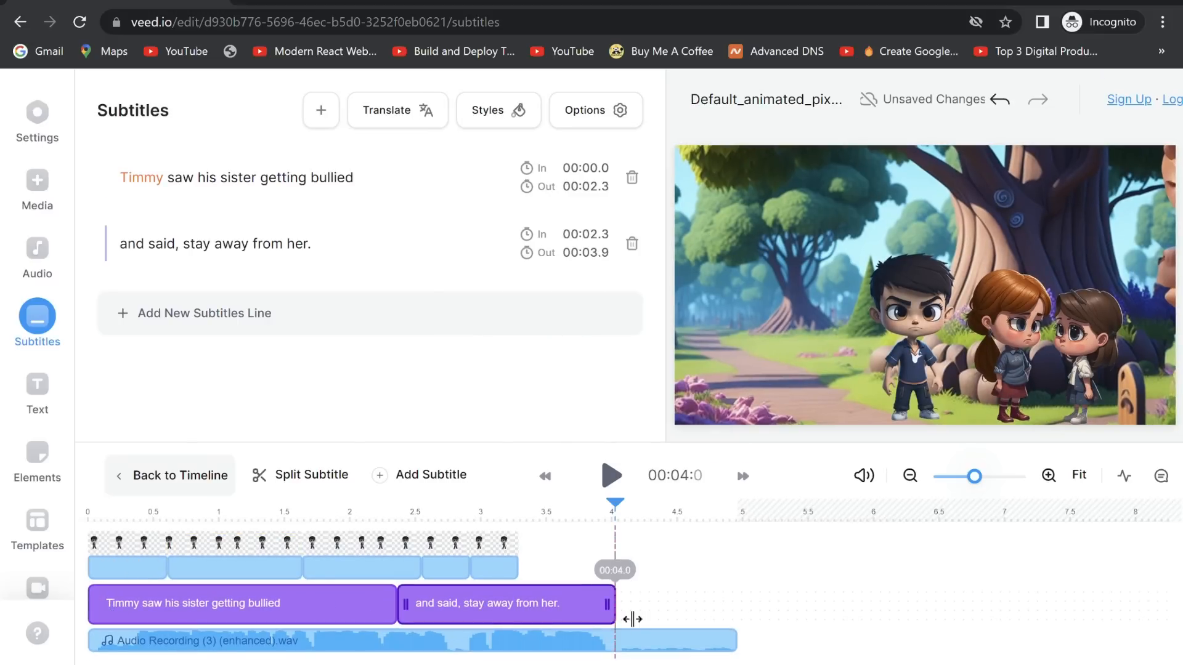
- Review the subtitle style presets and return to the timeline with Done
left_click(499, 110)
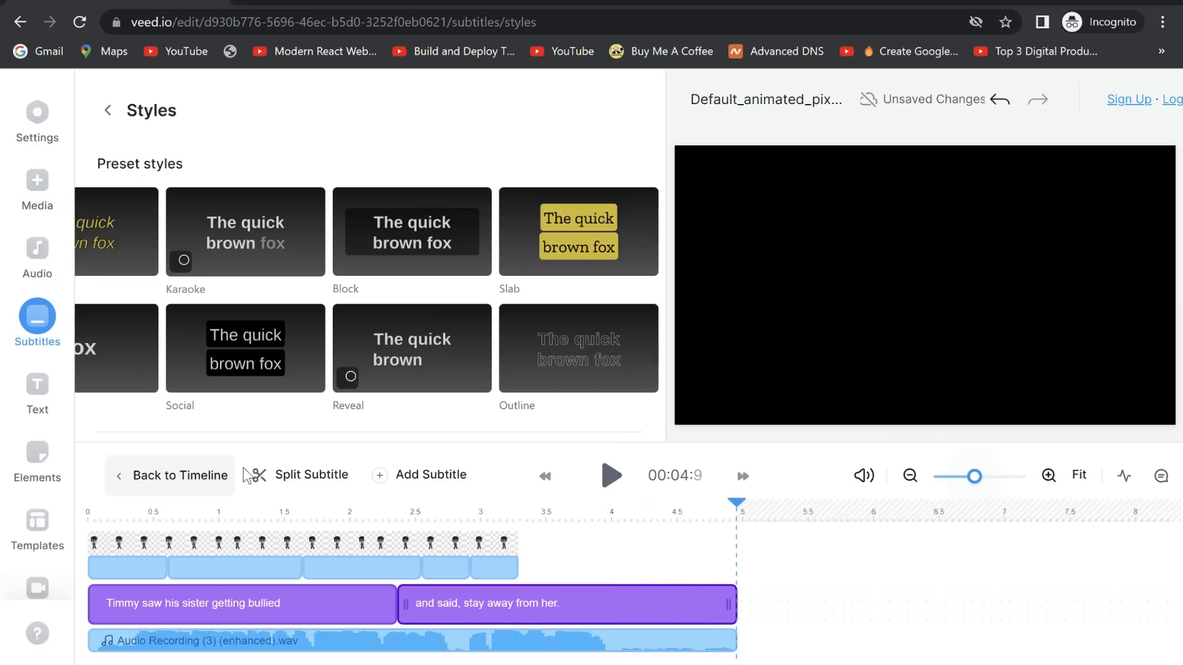
left_click(37, 181)
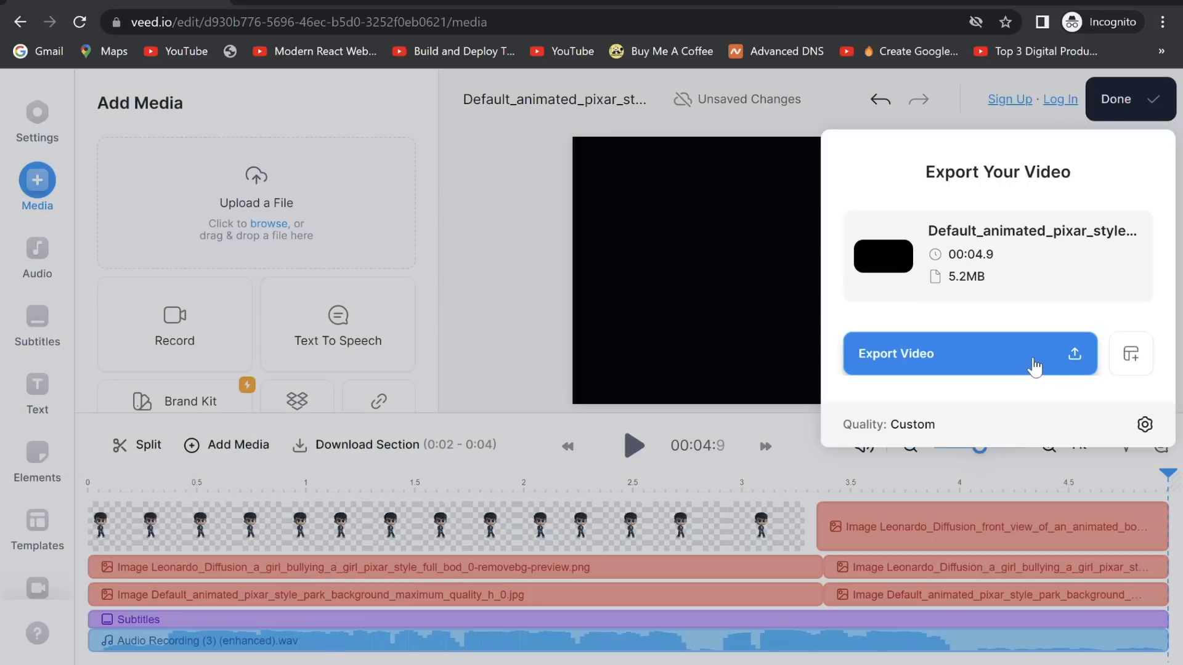
- Export the finished video and load its VEED.IO share page
left_click(970, 354)
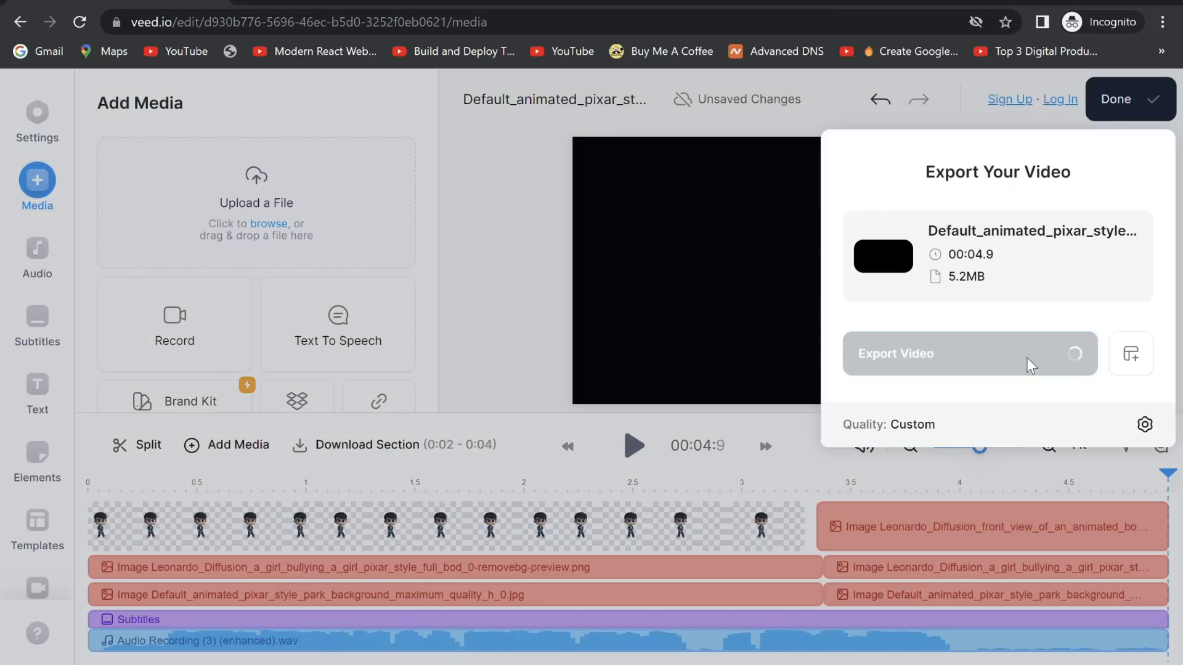
left_click(969, 354)
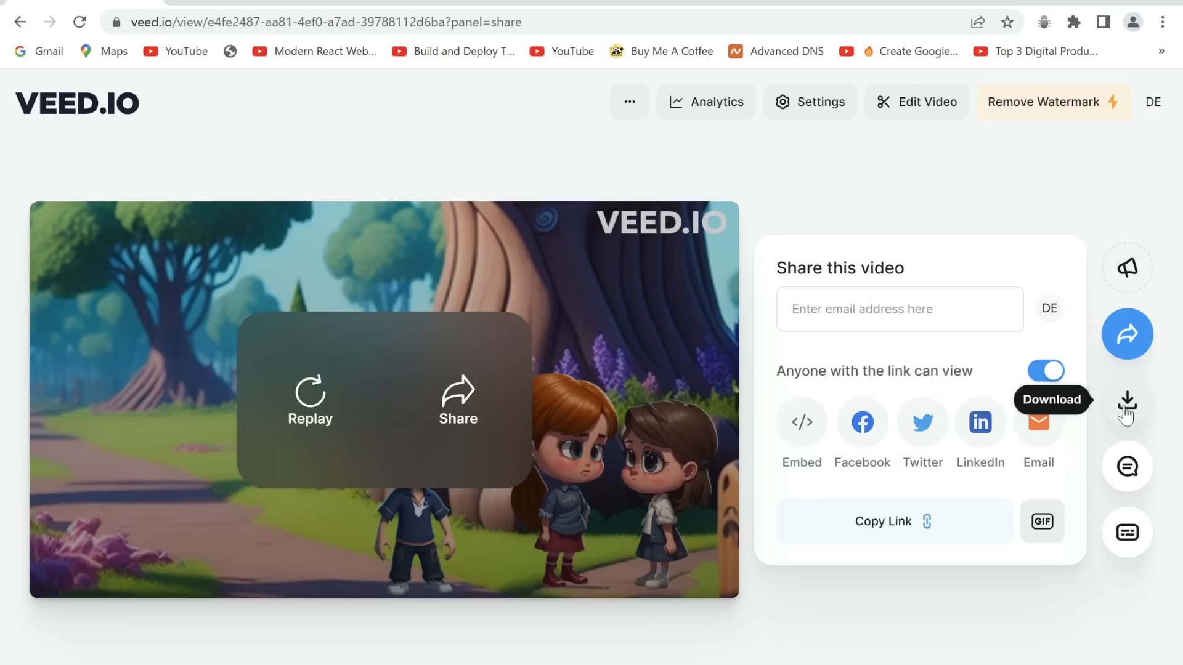
- Download the watermarked story video from the share page as an MP4
left_click(1129, 400)
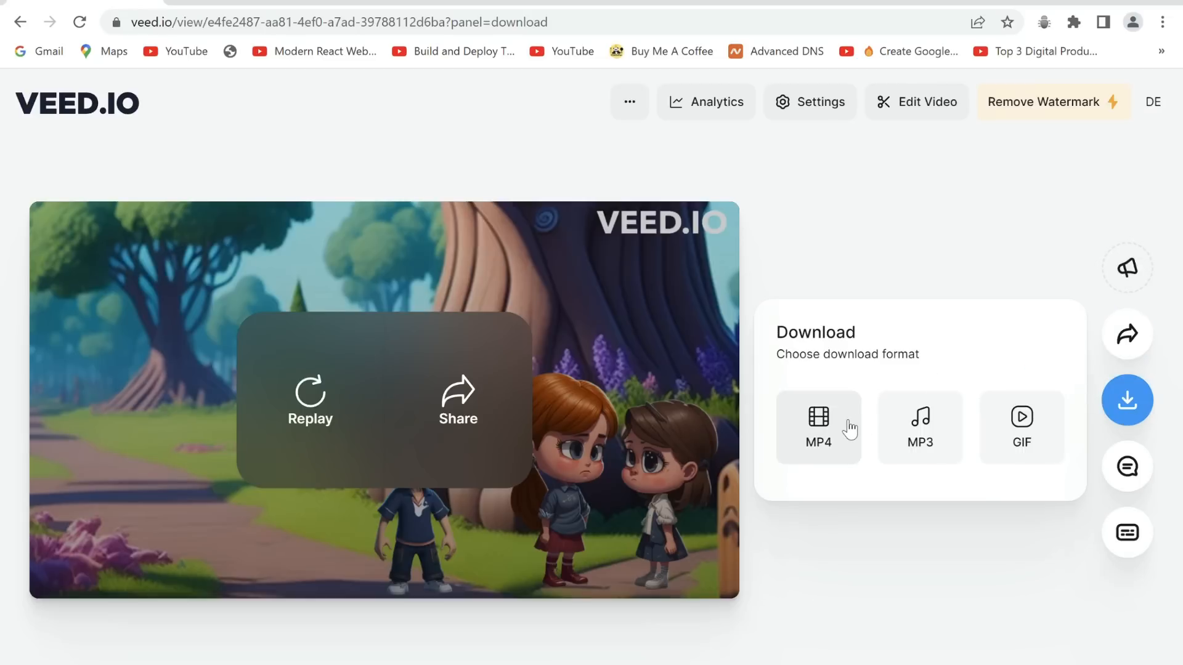
left_click(819, 427)
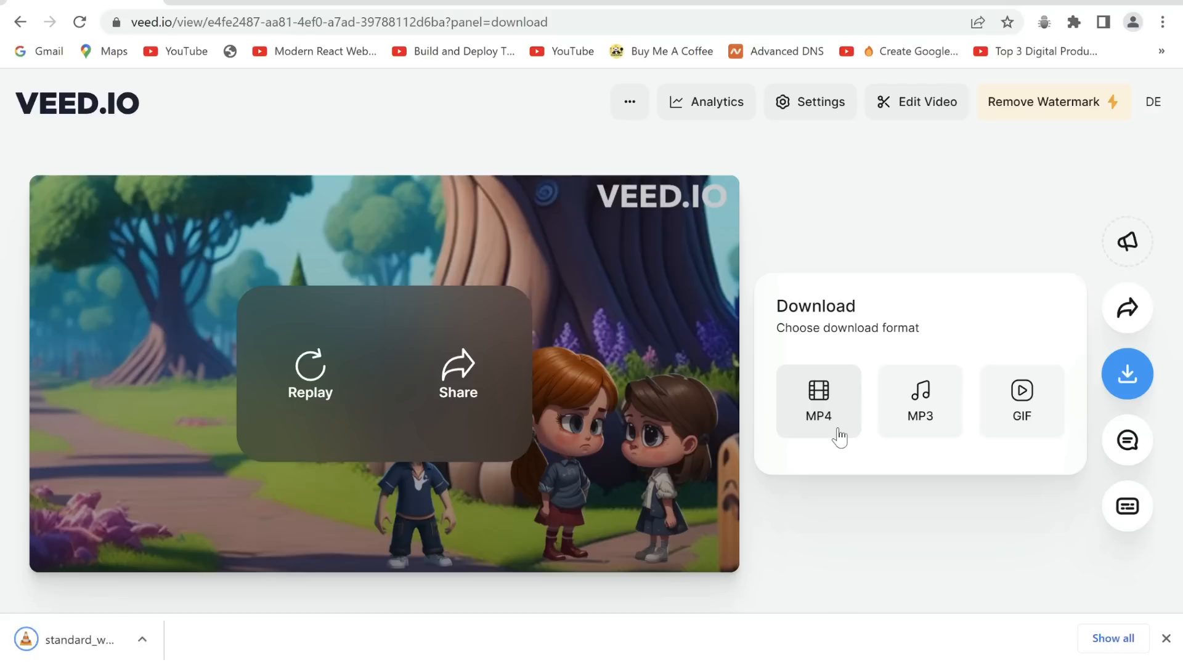
left_click(819, 401)
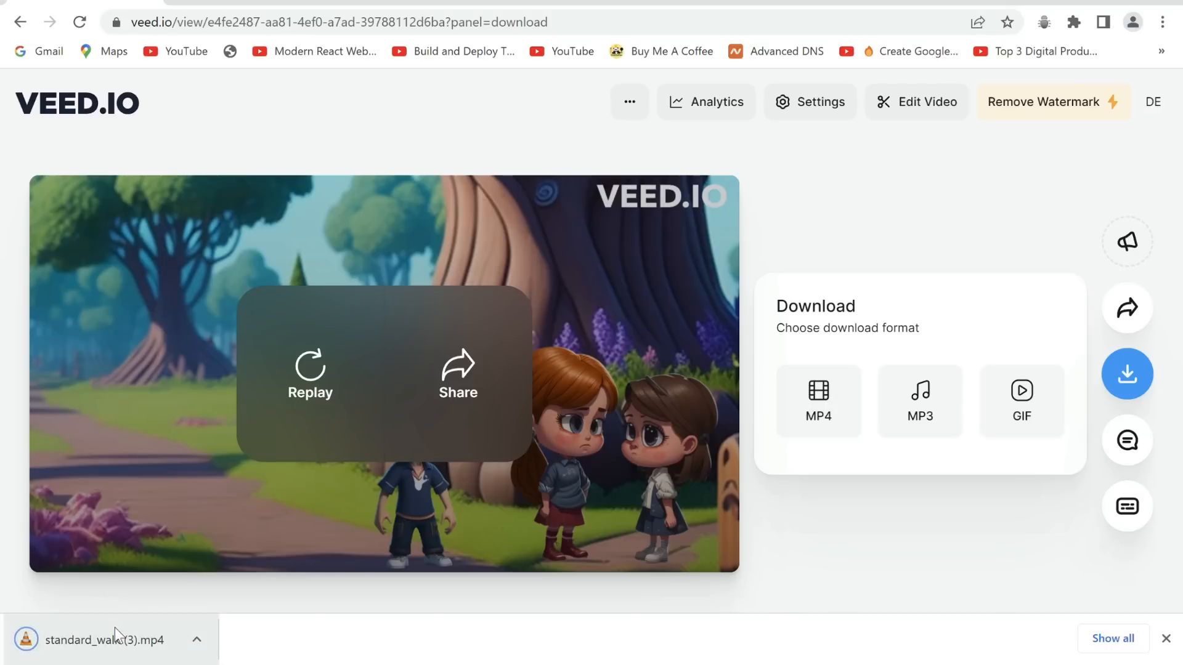